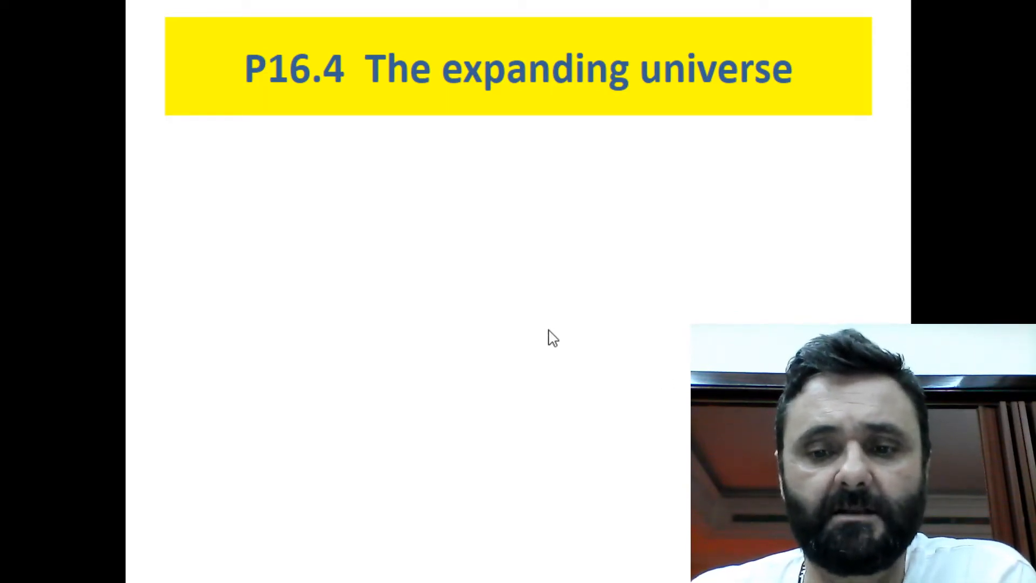
{"action": "mouse_move", "coordinate": [128, 504]}
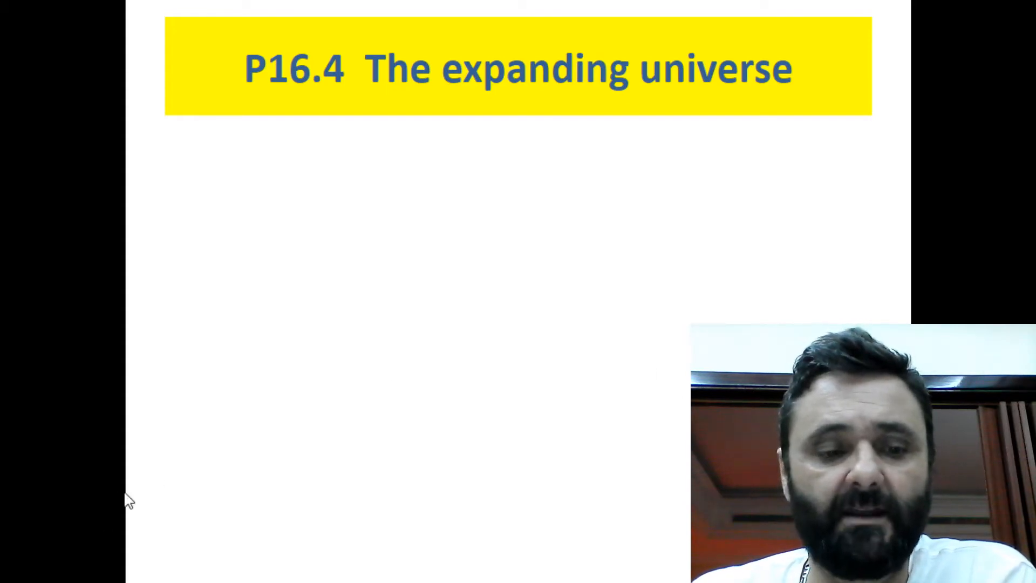
{"action": "mouse_move", "coordinate": [138, 552]}
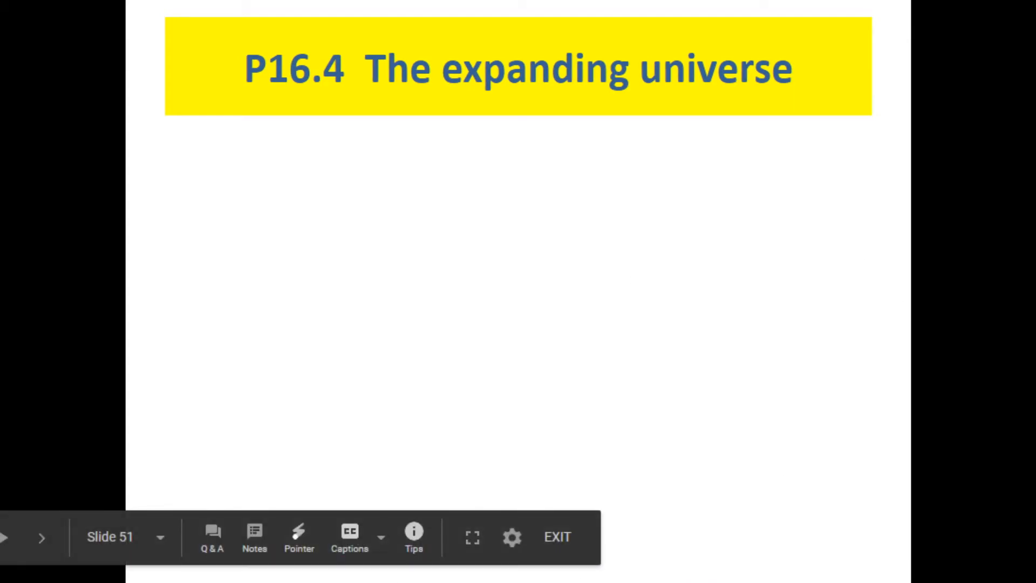
Step: Go to the 'Introduction to waves' slide showing the great wave picture
{"action": "left_click", "coordinate": [42, 536]}
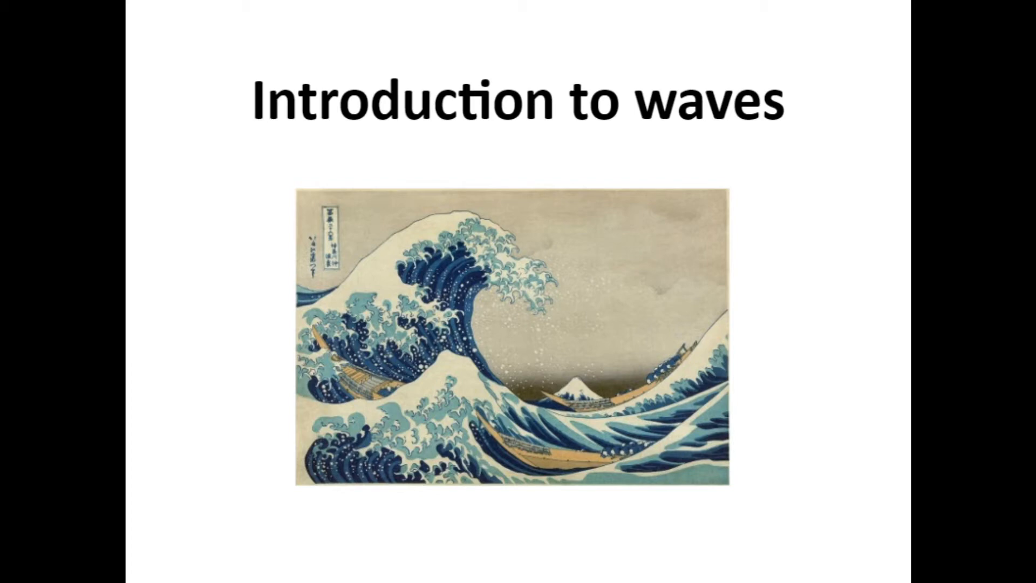
{"action": "key", "text": "right"}
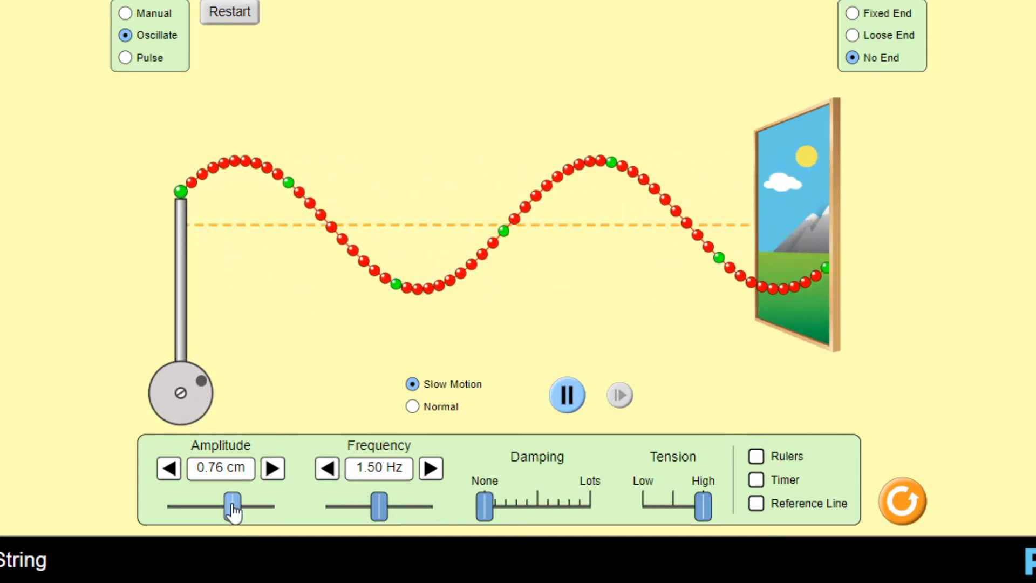
Step: Set amplitude to 1.25 cm, drop it to 0.29 and 0.18 cm, restoring 1.25 cm each time
{"action": "left_click_drag", "start_coordinate": [233, 505], "coordinate": [273, 505]}
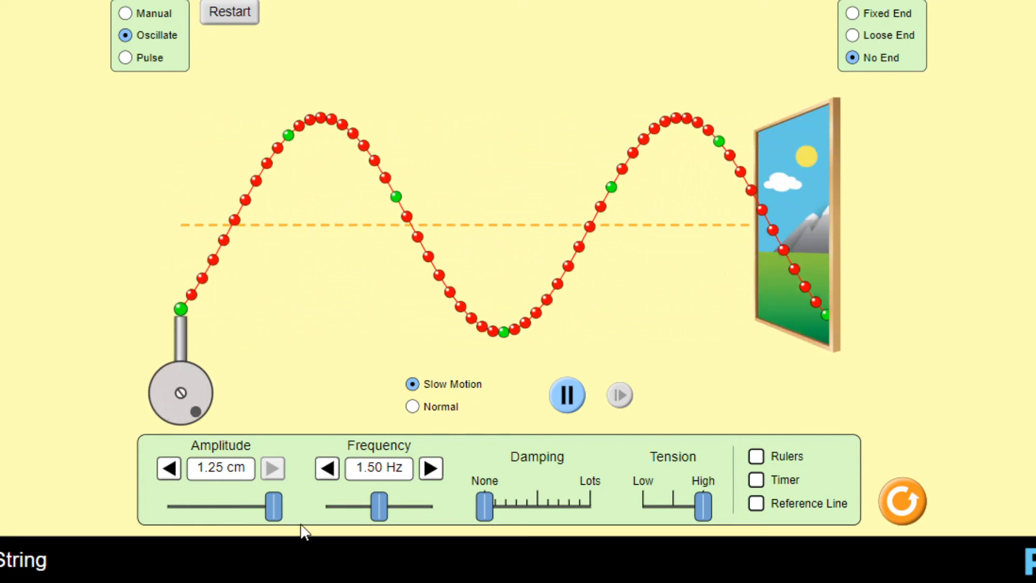
{"action": "left_click_drag", "start_coordinate": [273, 505], "coordinate": [191, 506]}
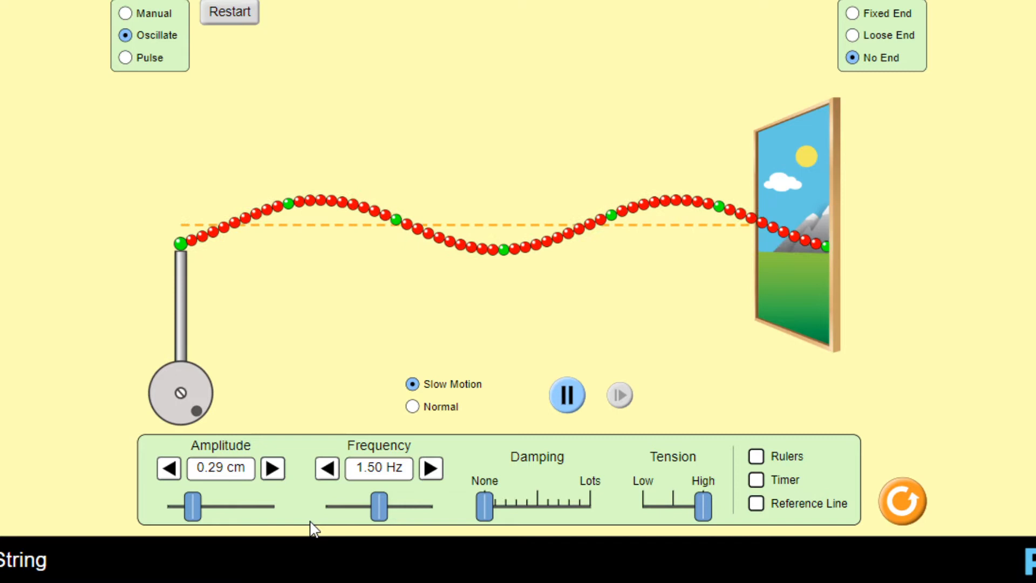
{"action": "left_click_drag", "start_coordinate": [192, 505], "coordinate": [273, 506]}
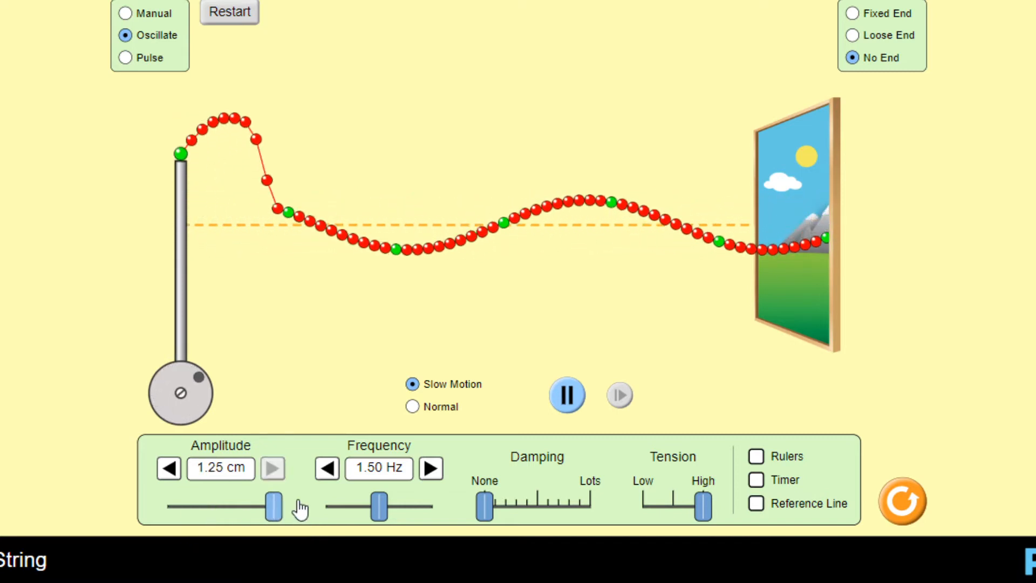
{"action": "left_click_drag", "start_coordinate": [271, 506], "coordinate": [182, 506]}
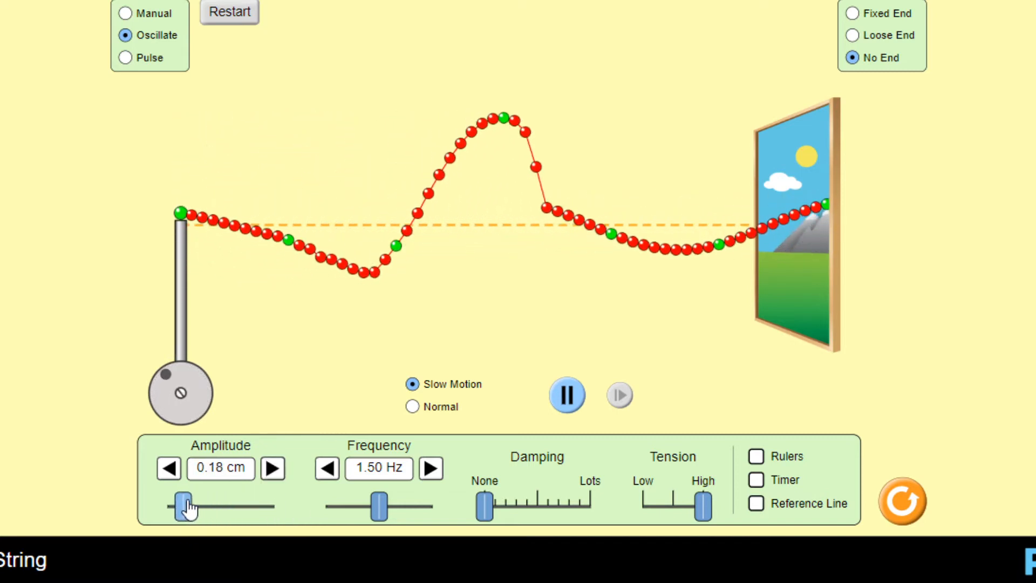
{"action": "left_click_drag", "start_coordinate": [182, 507], "coordinate": [271, 507]}
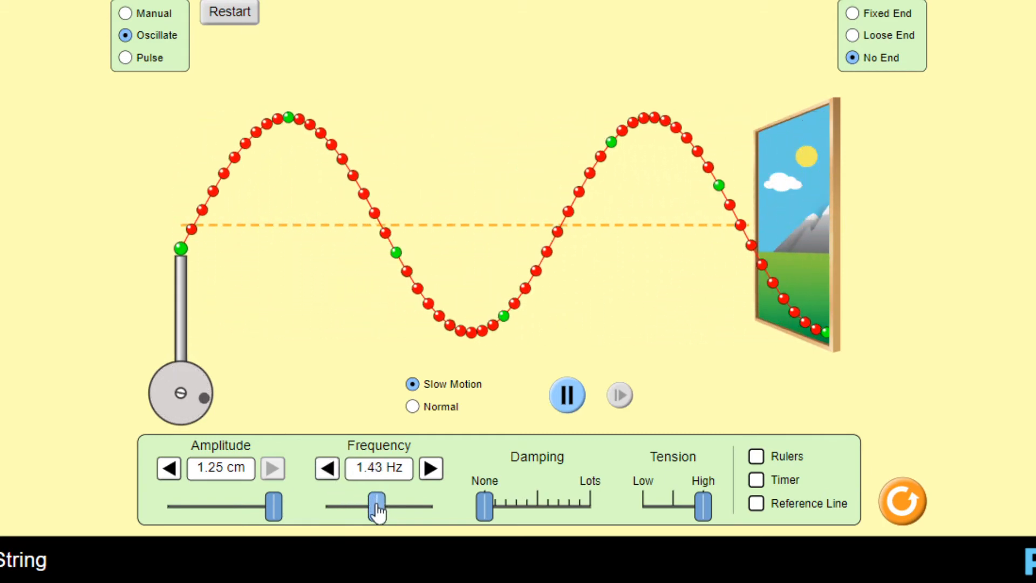
Step: Settle the wave frequency at exactly 1.00 Hz
{"action": "left_click_drag", "start_coordinate": [377, 504], "coordinate": [362, 504]}
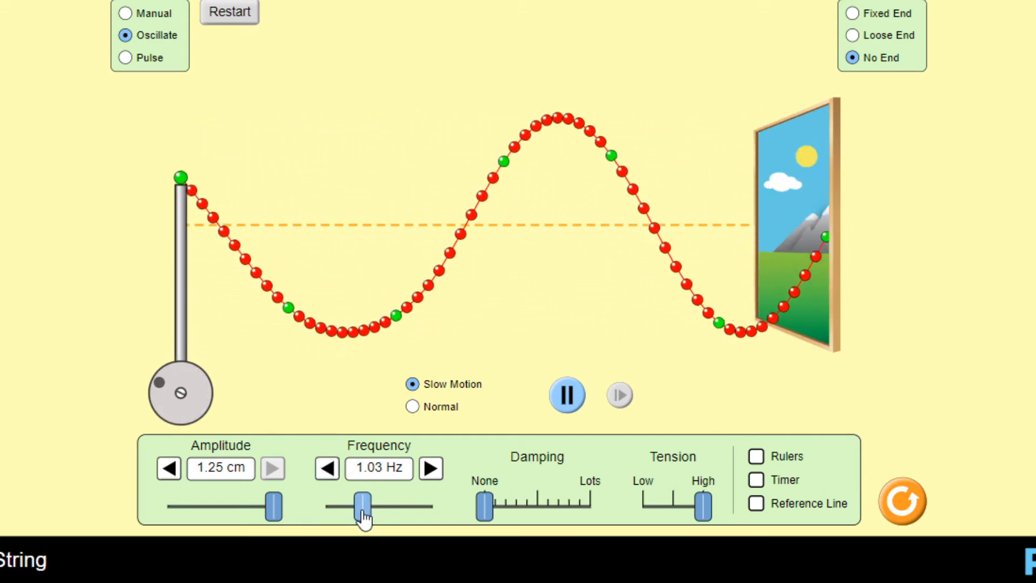
{"action": "left_click", "coordinate": [327, 468]}
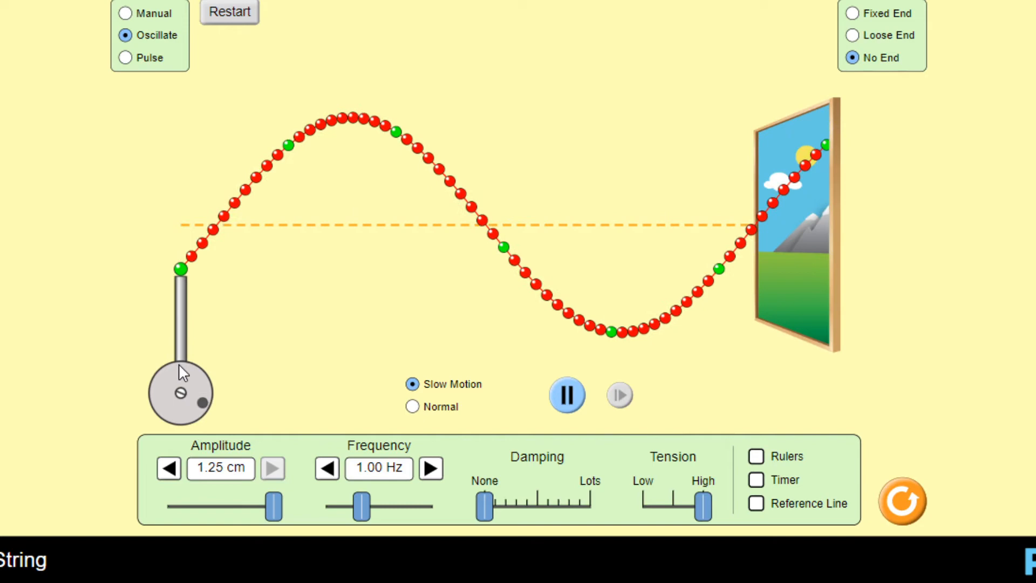
{"action": "mouse_move", "coordinate": [202, 122]}
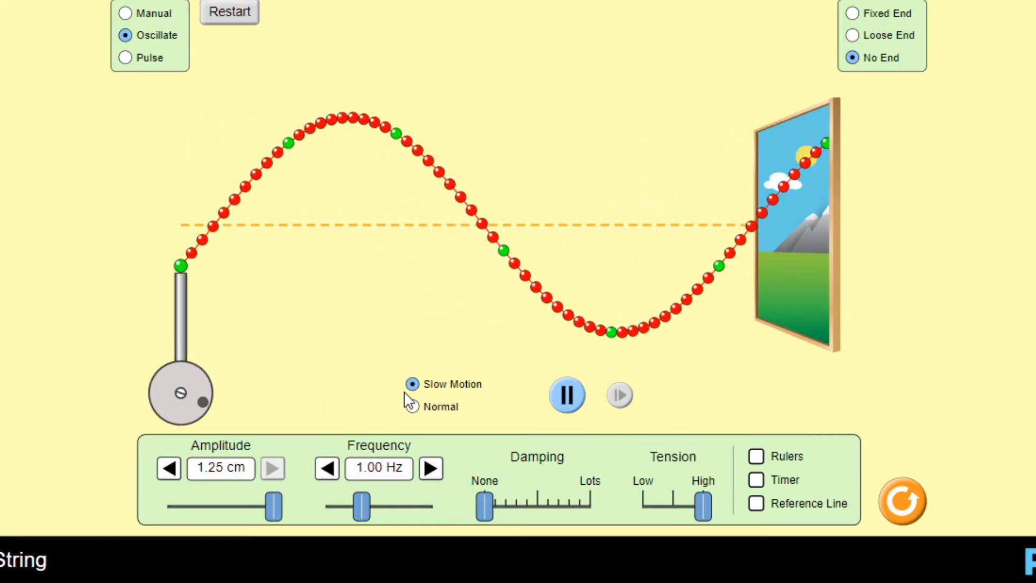
Step: Switch the simulation from Slow Motion to Normal speed
{"action": "left_click", "coordinate": [410, 407]}
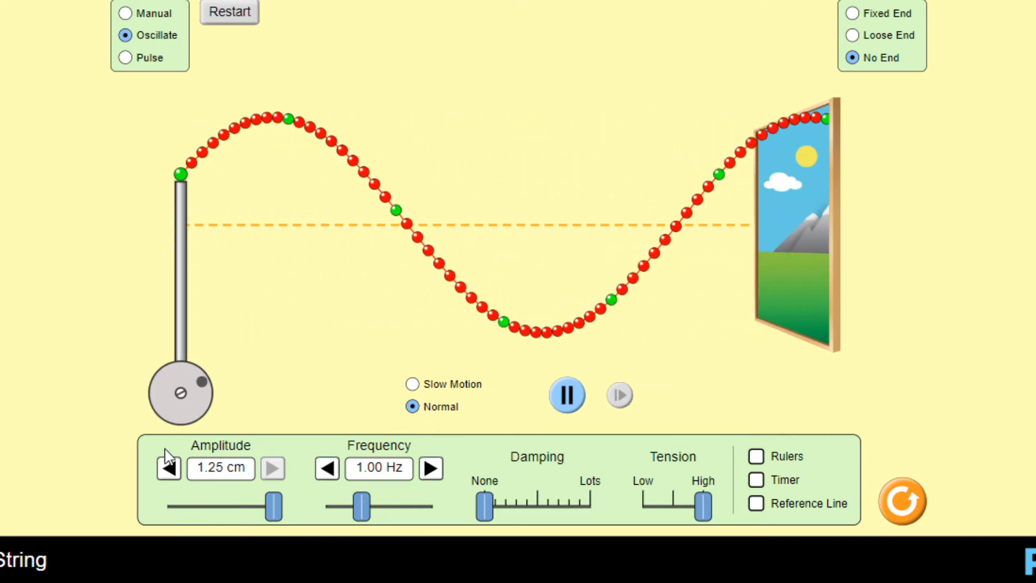
{"action": "mouse_move", "coordinate": [625, 365]}
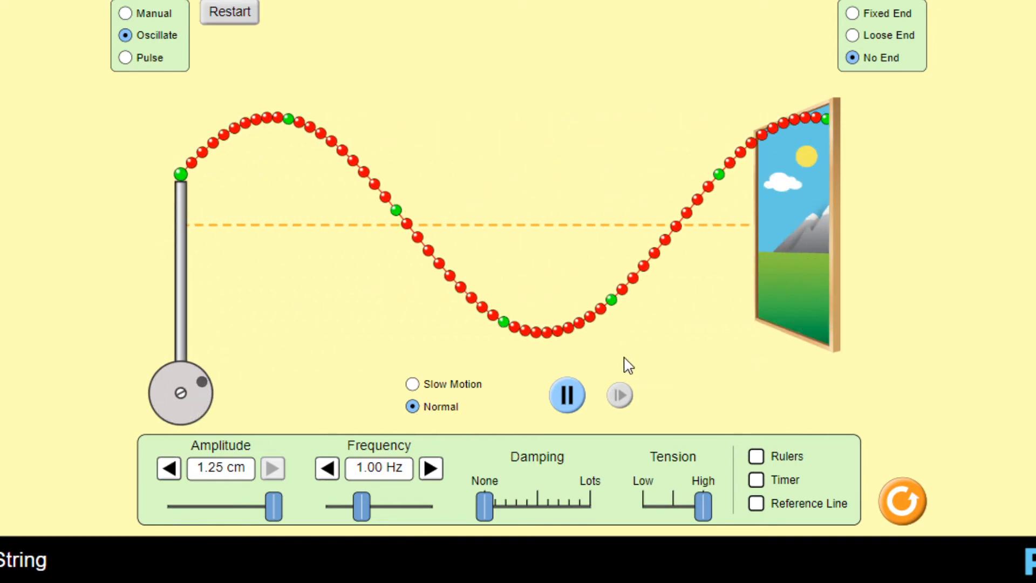
{"action": "mouse_move", "coordinate": [821, 153]}
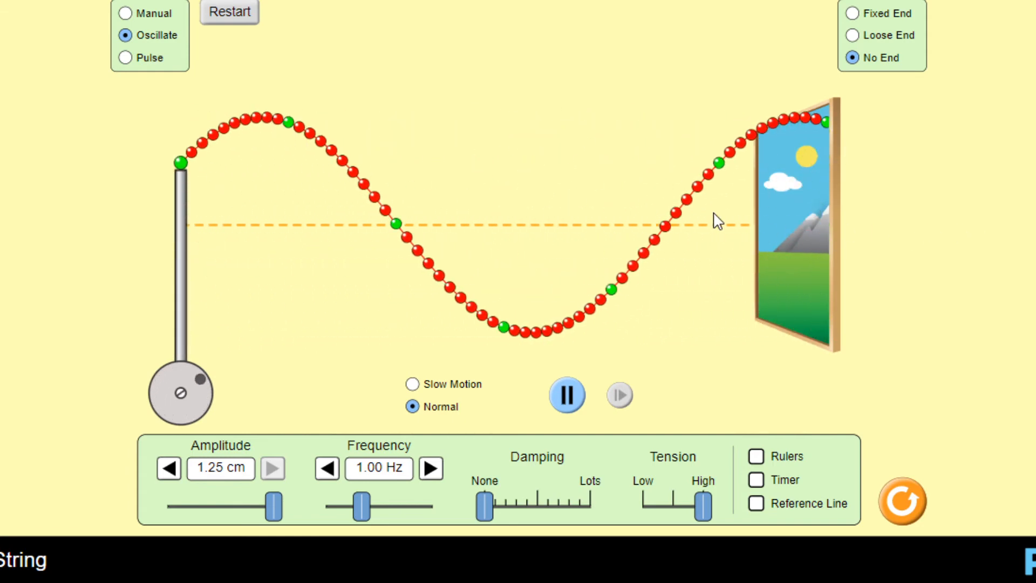
{"action": "mouse_move", "coordinate": [798, 372]}
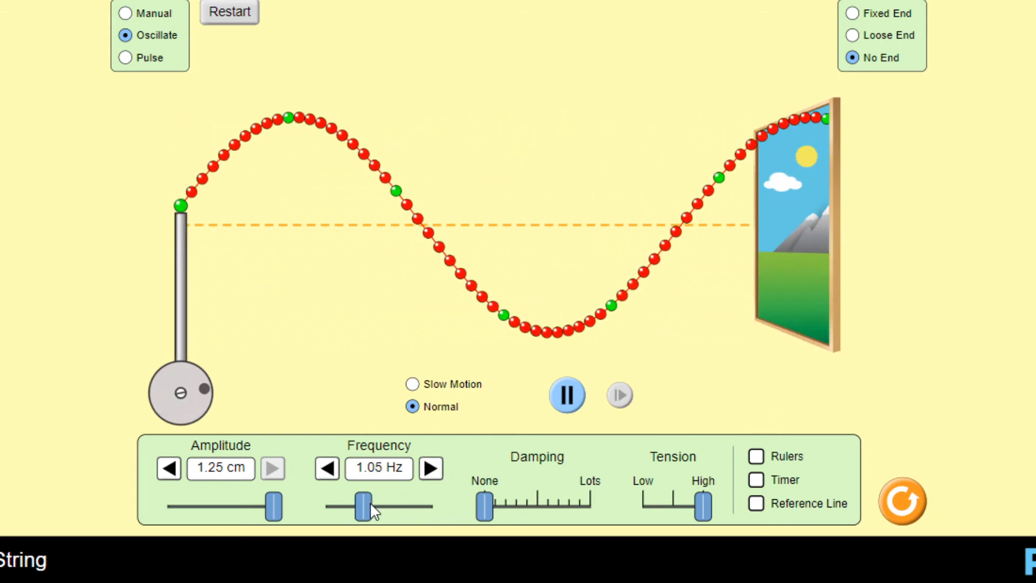
Step: Set the frequency to 2.00 Hz, giving about two full waves on the string
{"action": "left_click_drag", "start_coordinate": [359, 504], "coordinate": [396, 504]}
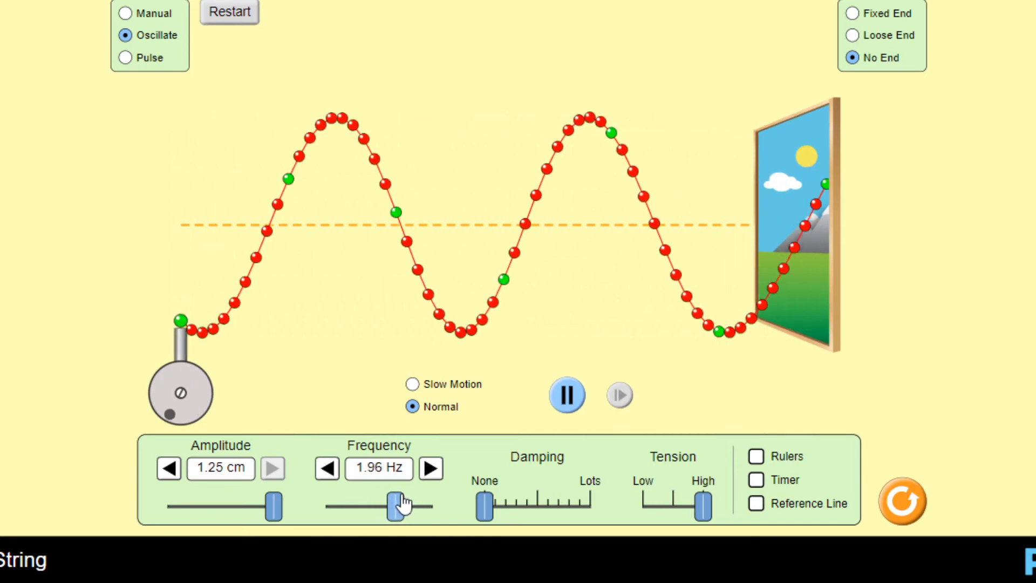
{"action": "left_click", "coordinate": [431, 468]}
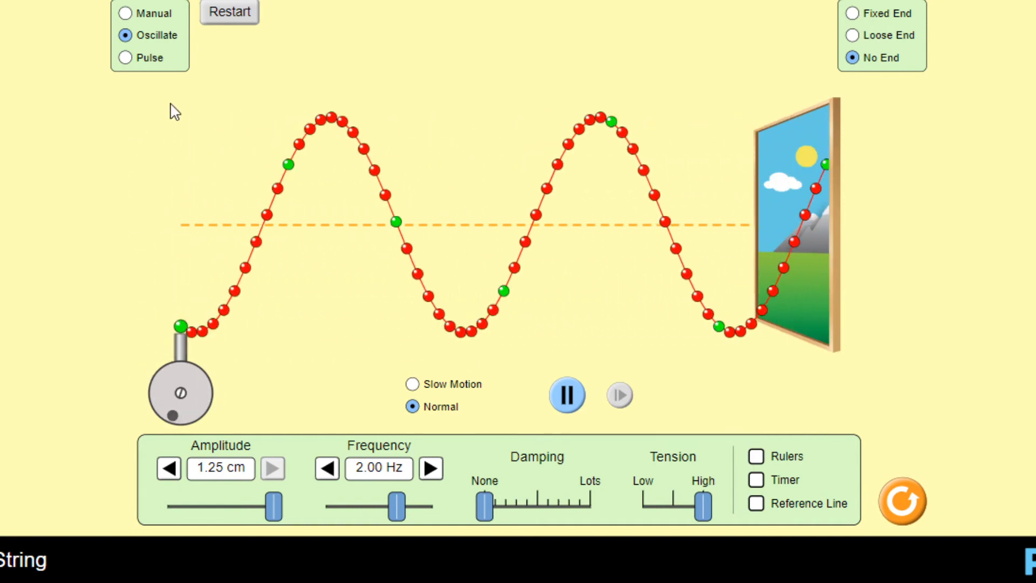
{"action": "mouse_move", "coordinate": [156, 335]}
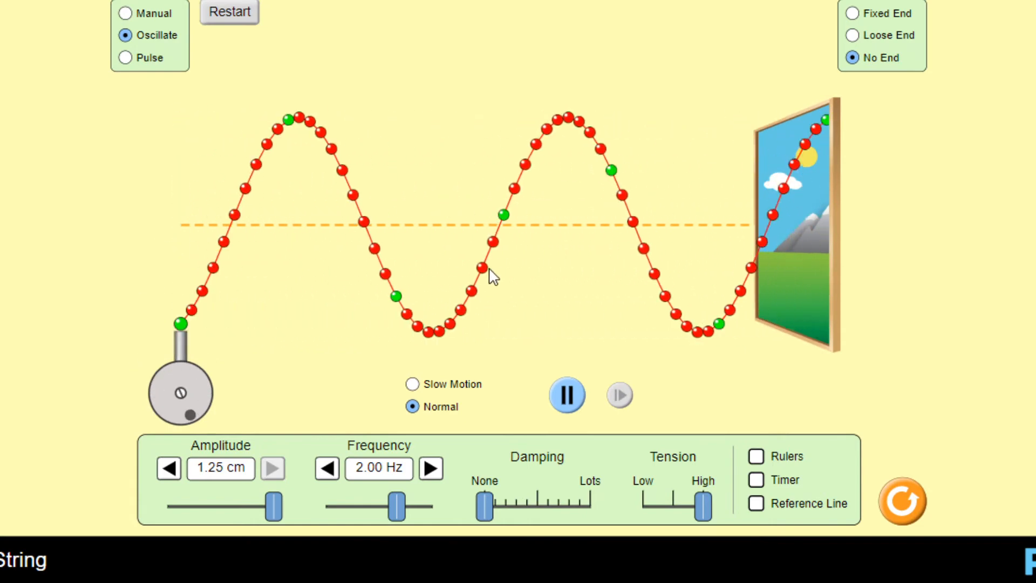
{"action": "mouse_move", "coordinate": [808, 228]}
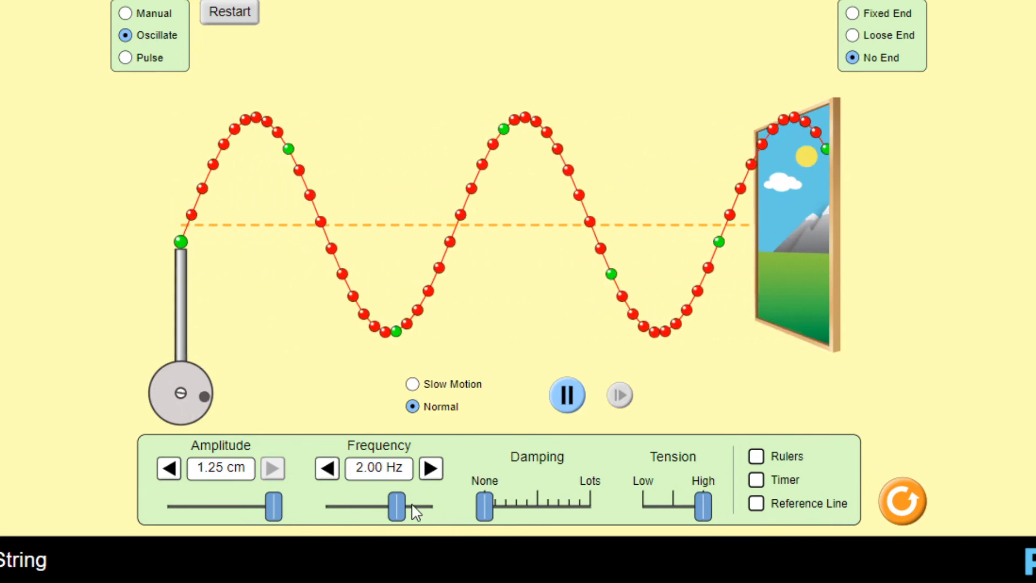
Step: Push the frequency to its 3.00 Hz maximum and switch back to Slow Motion
{"action": "left_click", "coordinate": [430, 468]}
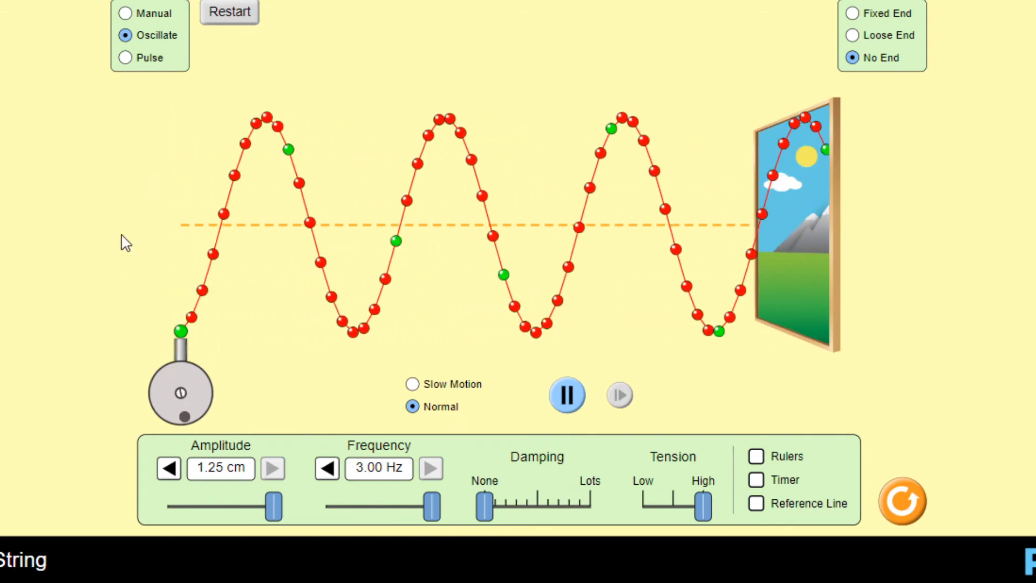
{"action": "mouse_move", "coordinate": [396, 373]}
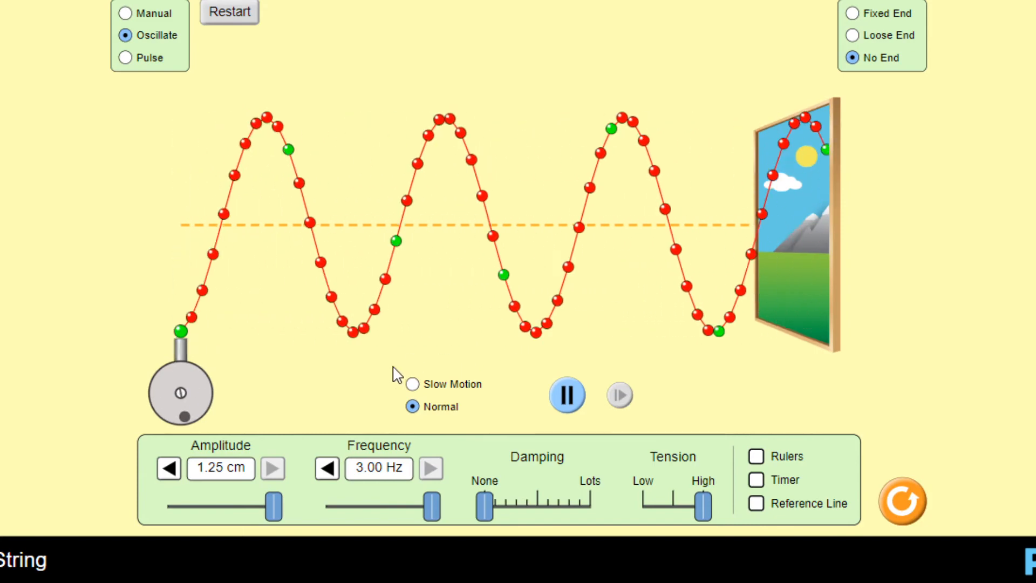
{"action": "left_click", "coordinate": [412, 385]}
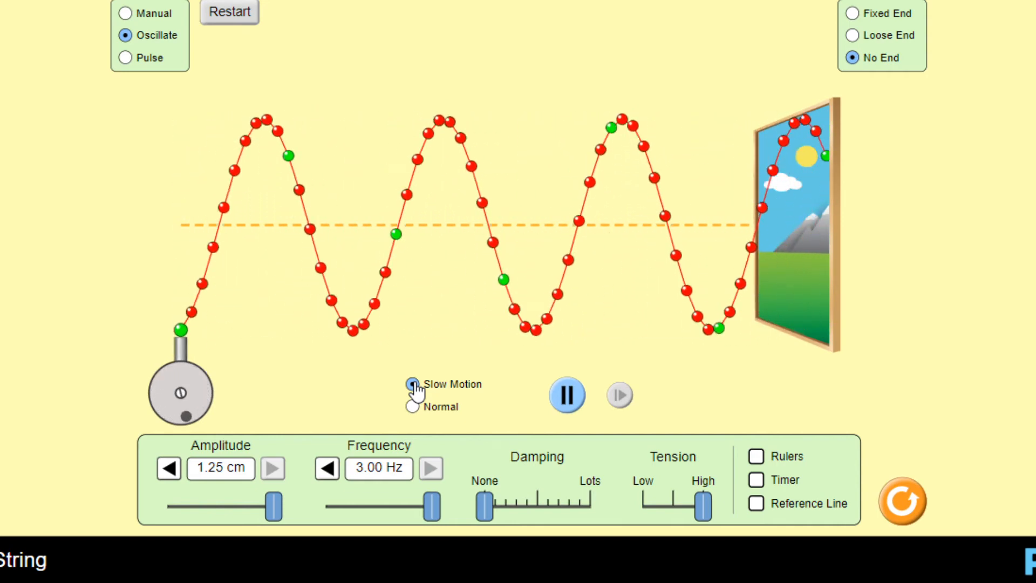
{"action": "left_click", "coordinate": [413, 384]}
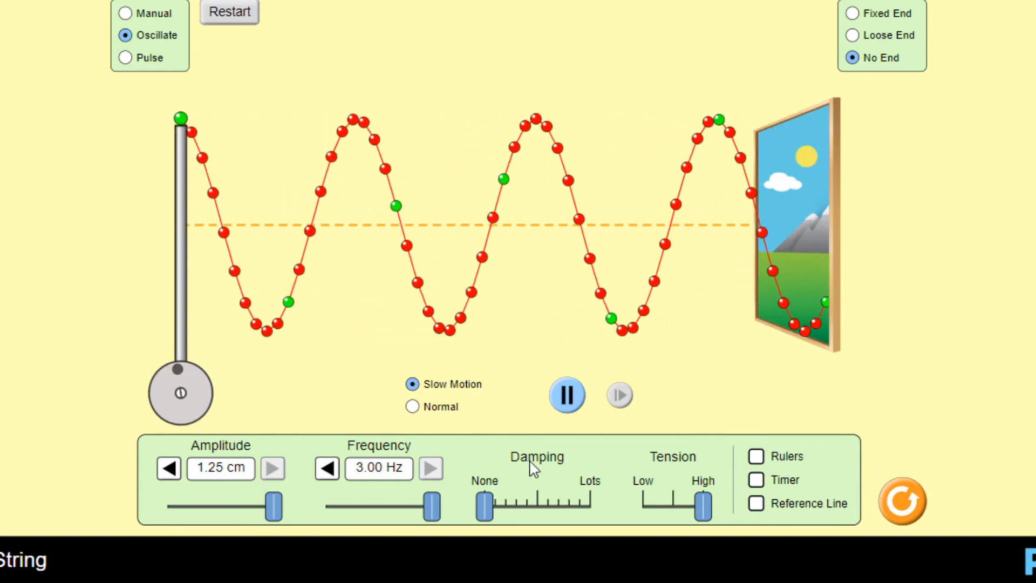
Step: Pause the 3.00 Hz wave to examine crests and troughs, then play it again
{"action": "left_click", "coordinate": [566, 395]}
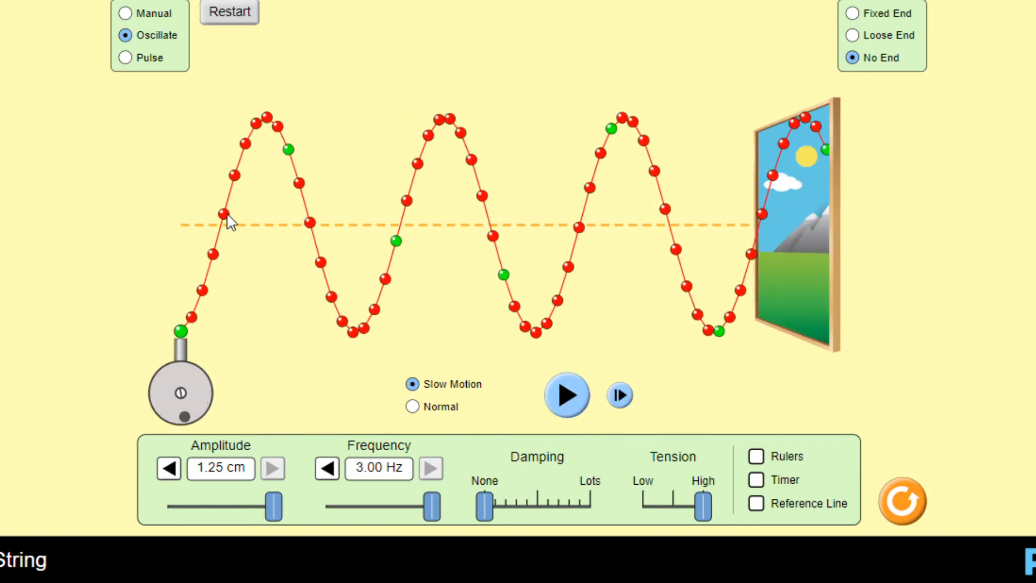
{"action": "mouse_move", "coordinate": [365, 245]}
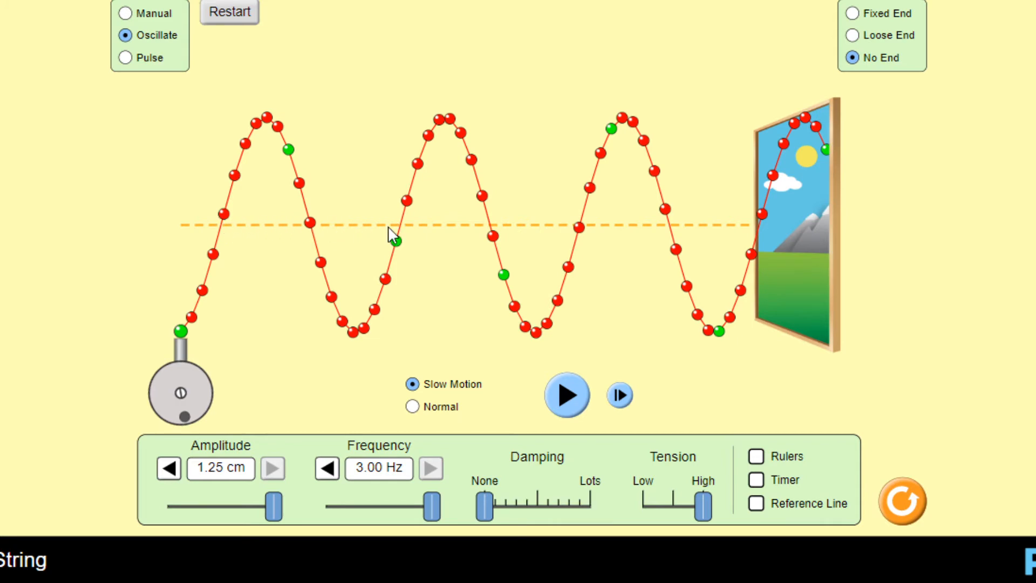
{"action": "mouse_move", "coordinate": [223, 231]}
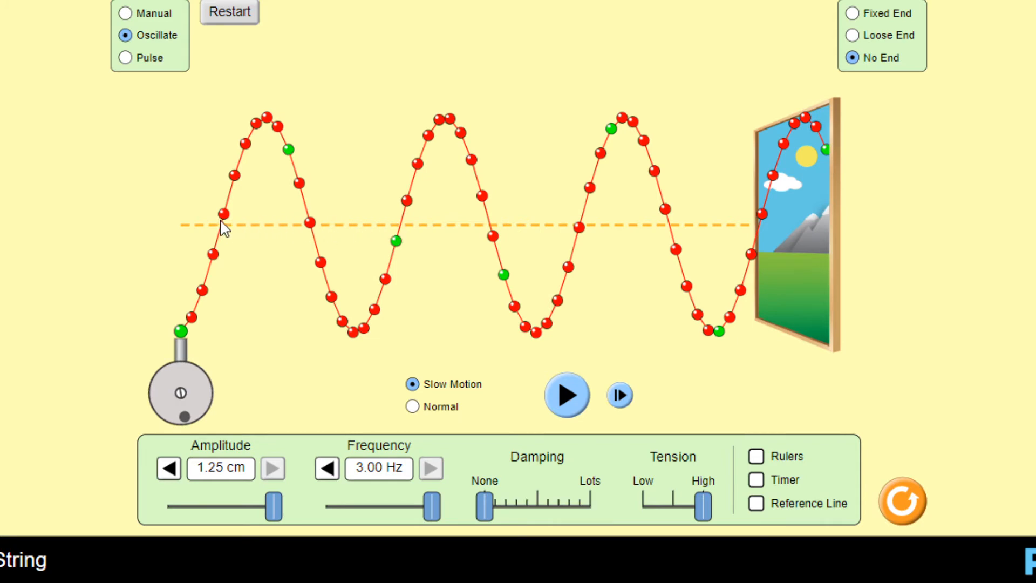
{"action": "mouse_move", "coordinate": [353, 246]}
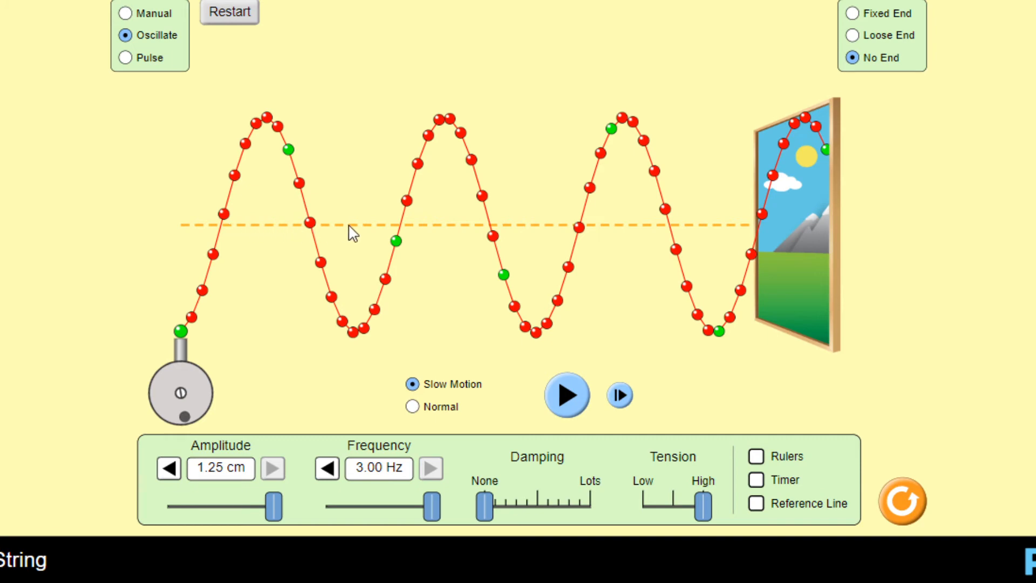
{"action": "mouse_move", "coordinate": [223, 236]}
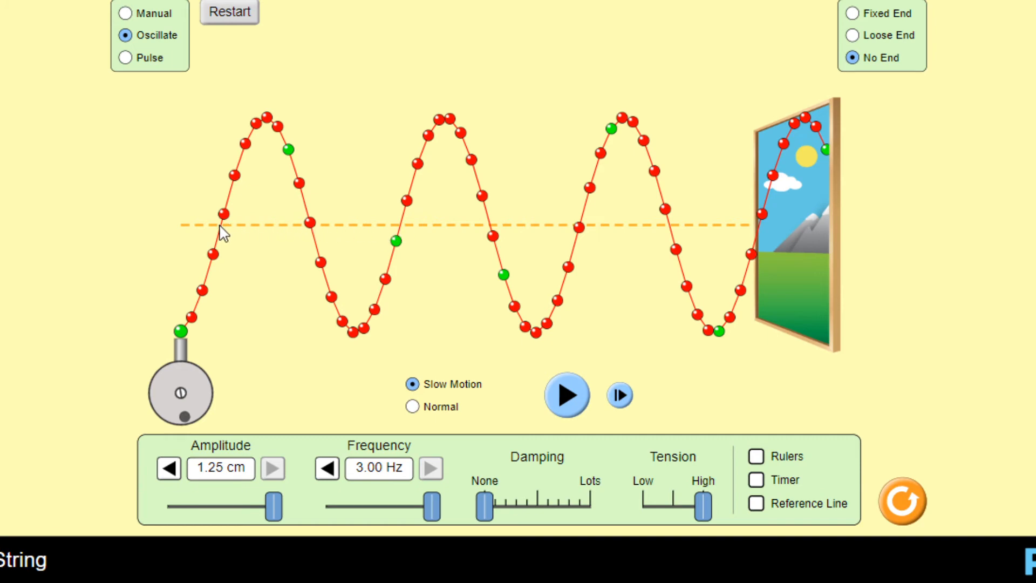
{"action": "mouse_move", "coordinate": [232, 228]}
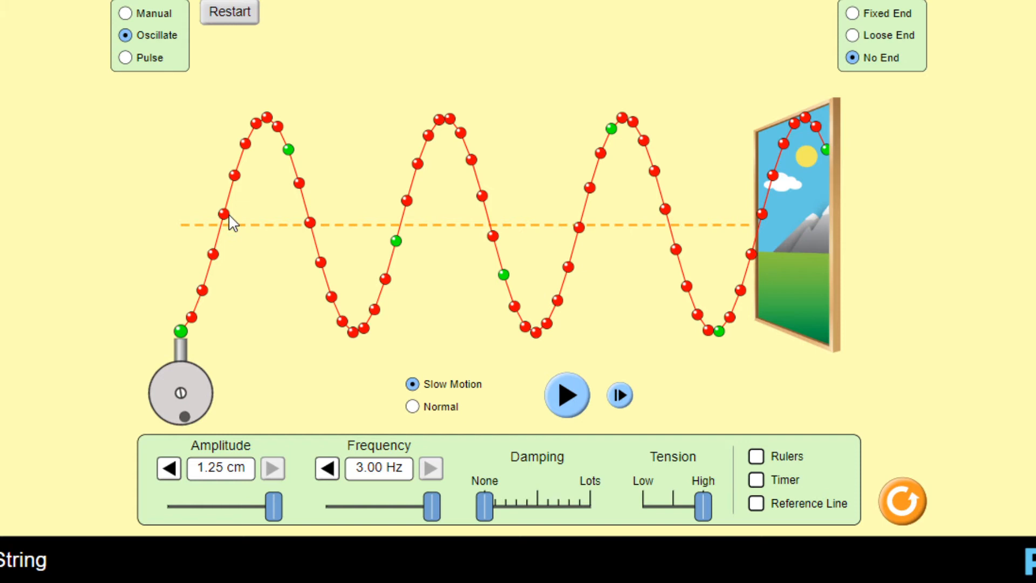
{"action": "mouse_move", "coordinate": [594, 242]}
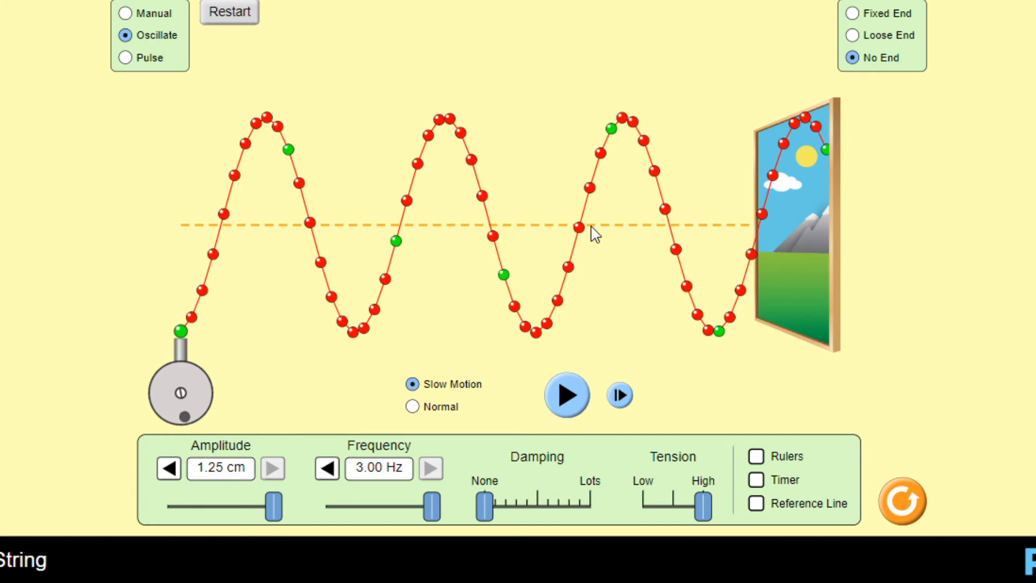
{"action": "mouse_move", "coordinate": [485, 241]}
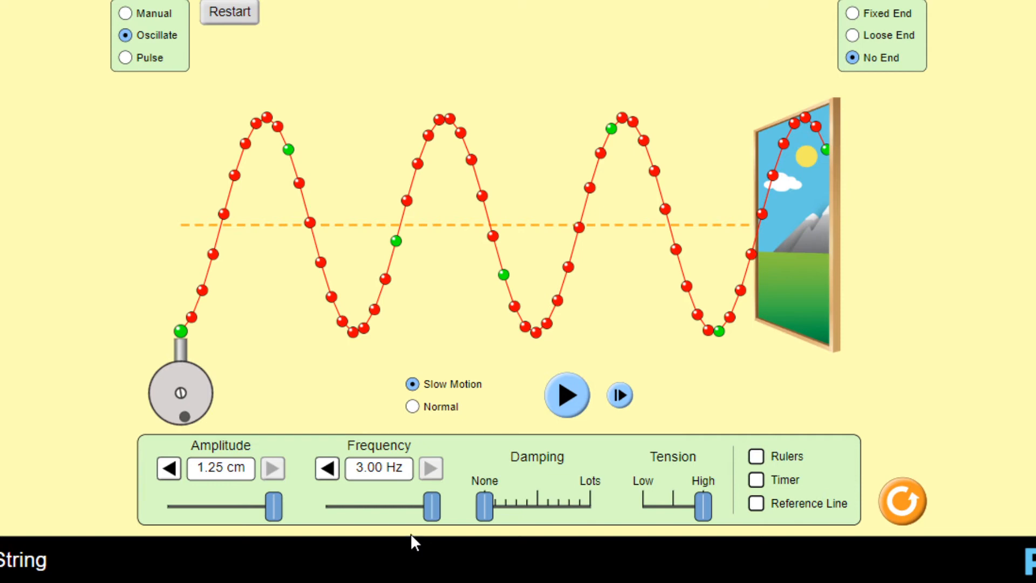
{"action": "mouse_move", "coordinate": [450, 504]}
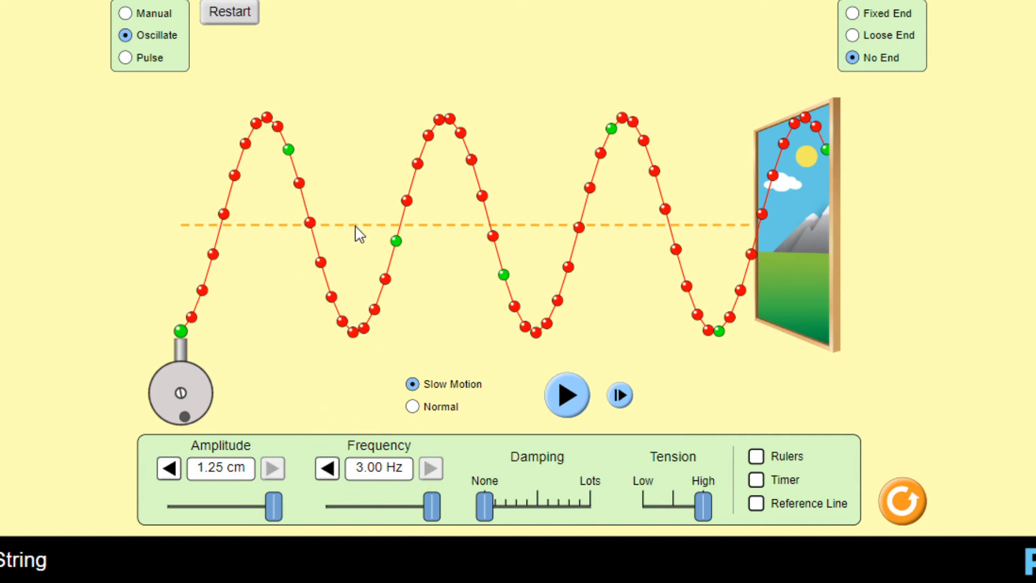
{"action": "mouse_move", "coordinate": [510, 247]}
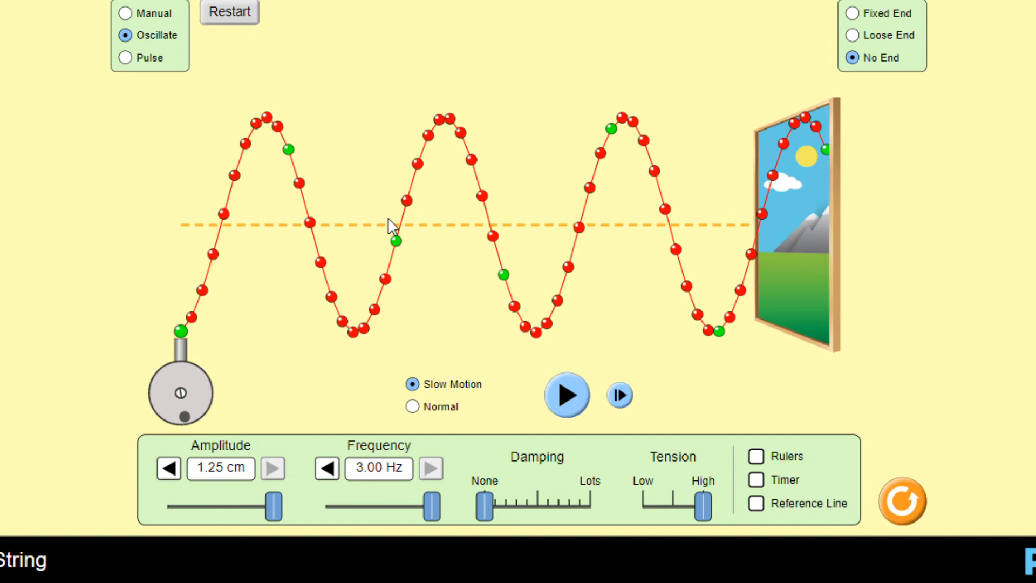
{"action": "mouse_move", "coordinate": [327, 237]}
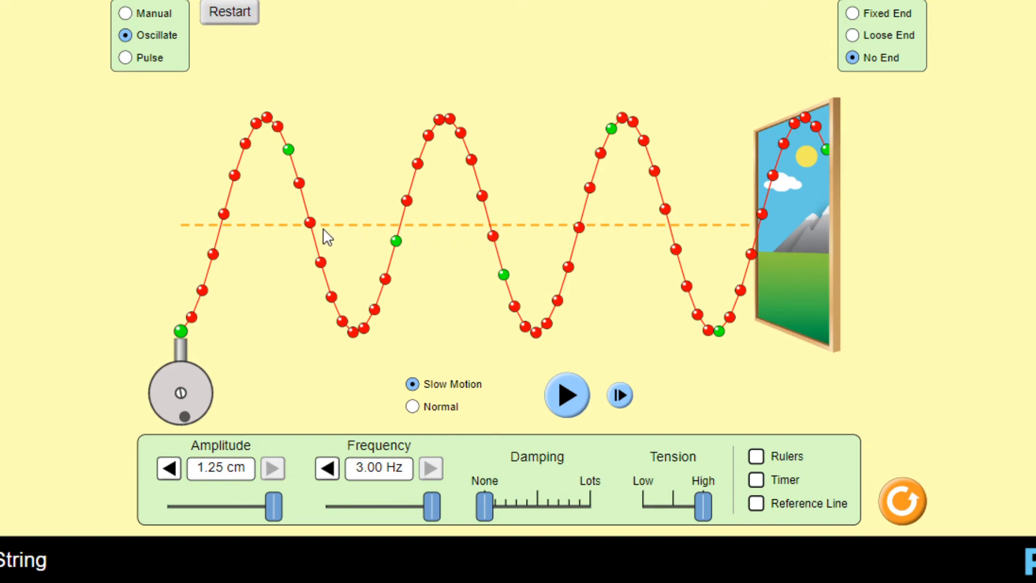
{"action": "left_click", "coordinate": [567, 395]}
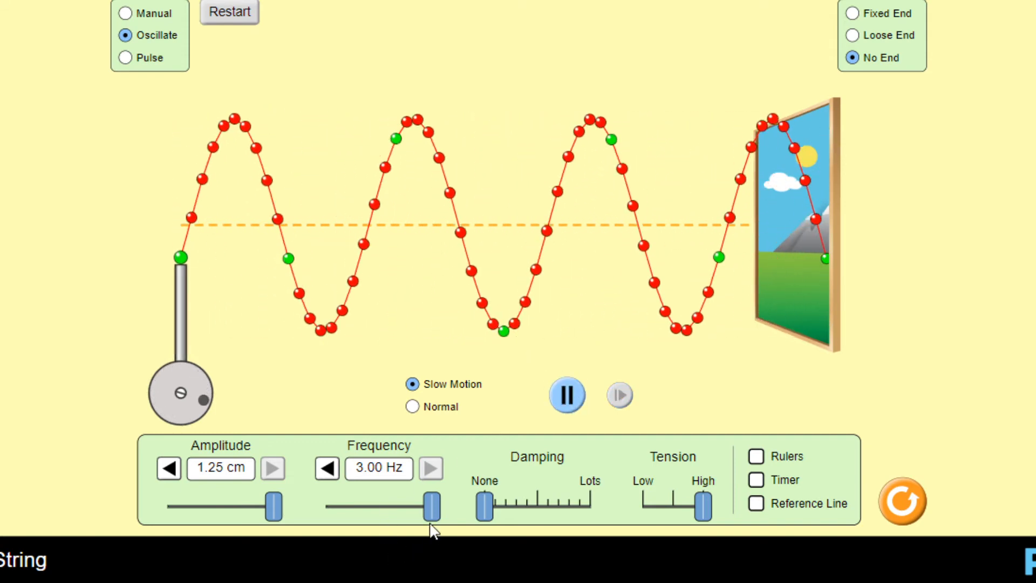
Step: Lower the frequency to 1.00 Hz and pause the stretched single wave
{"action": "left_click_drag", "start_coordinate": [428, 506], "coordinate": [365, 506]}
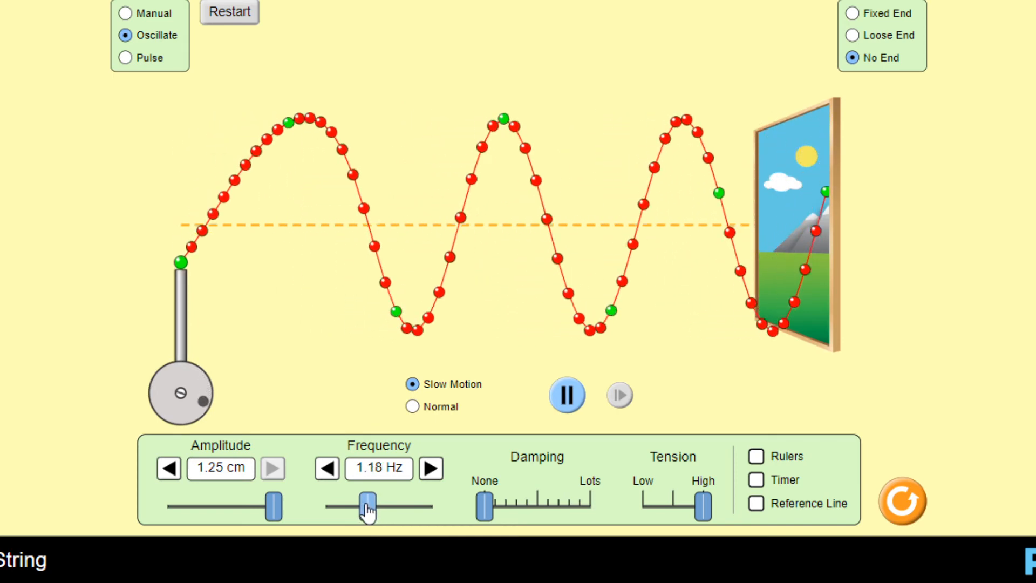
{"action": "left_click_drag", "start_coordinate": [365, 503], "coordinate": [361, 503]}
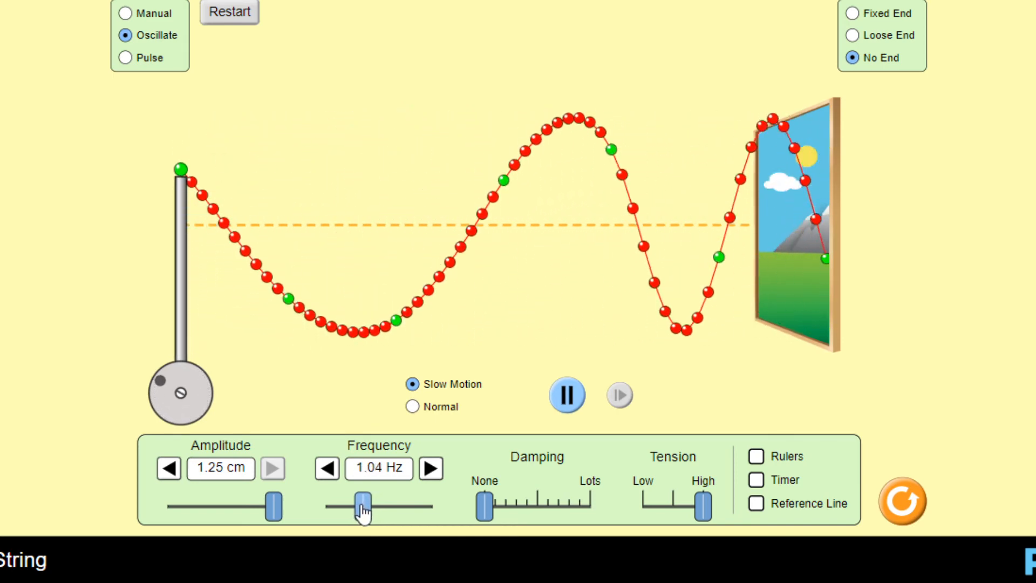
{"action": "left_click", "coordinate": [326, 469]}
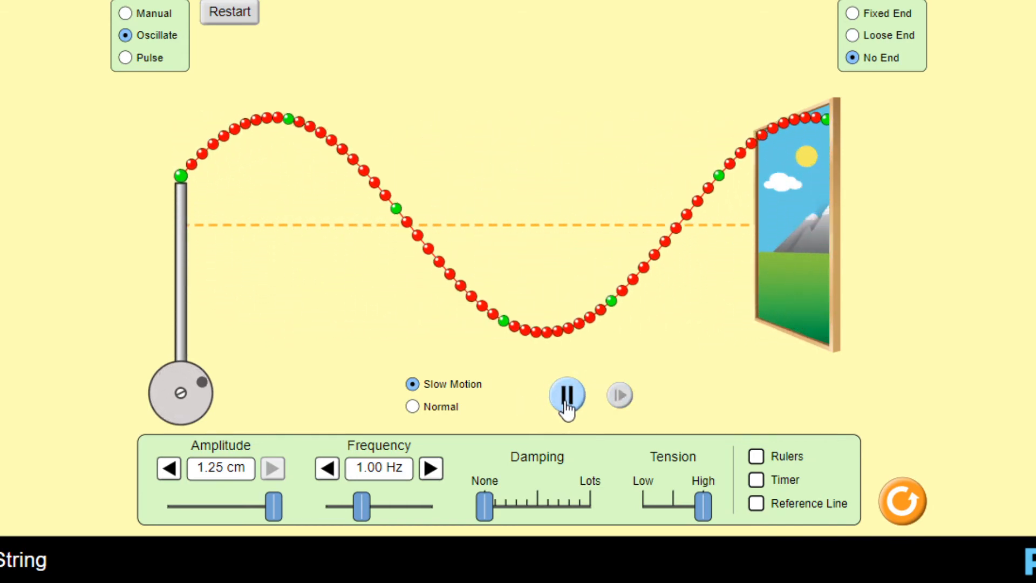
{"action": "left_click", "coordinate": [566, 395]}
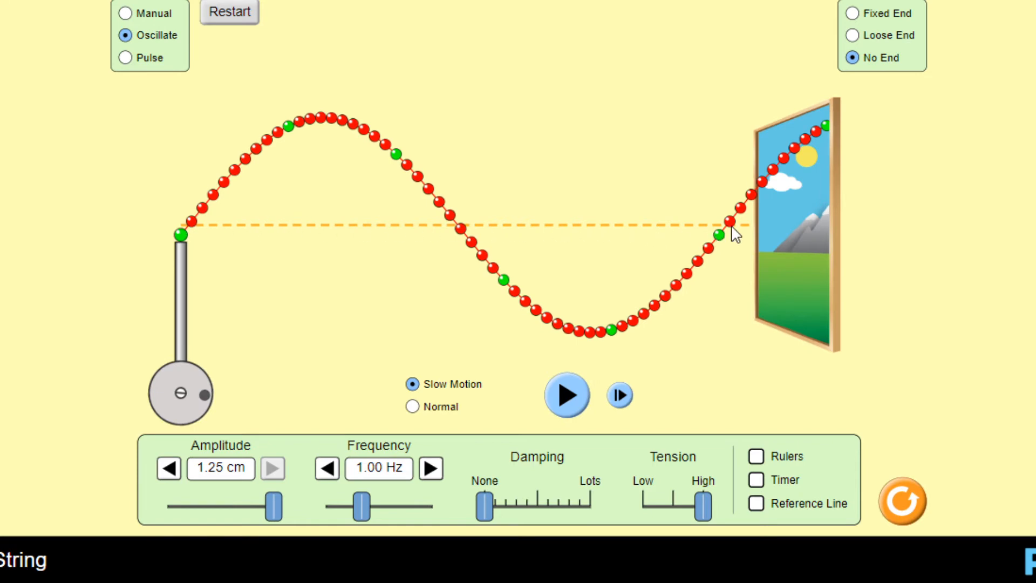
{"action": "mouse_move", "coordinate": [389, 535]}
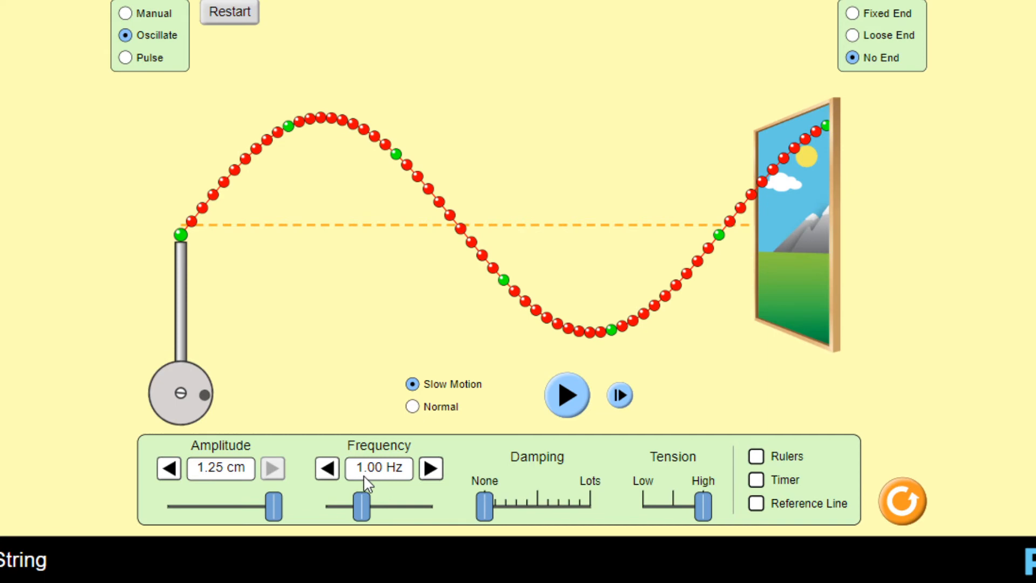
{"action": "mouse_move", "coordinate": [711, 242]}
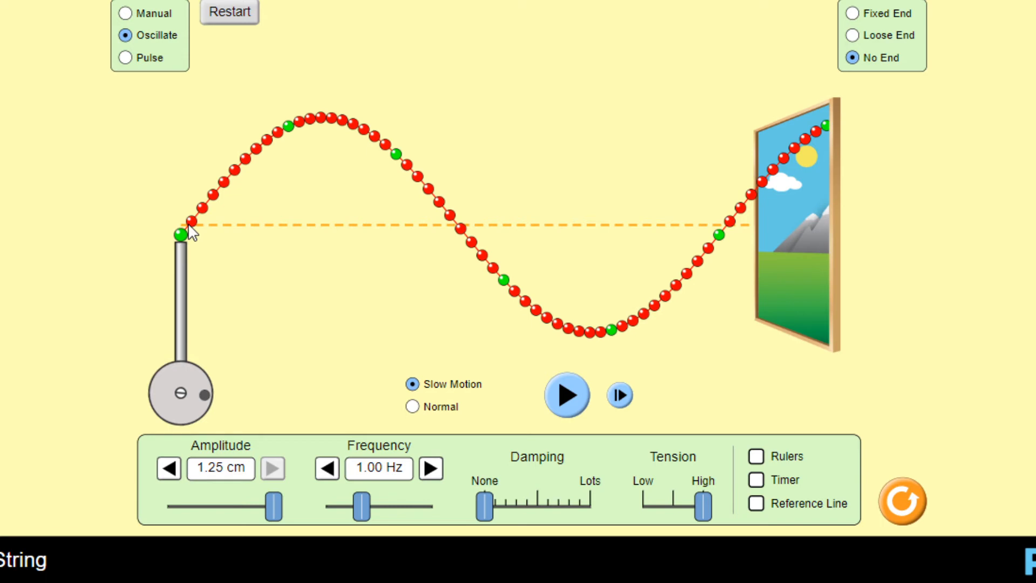
{"action": "mouse_move", "coordinate": [194, 252]}
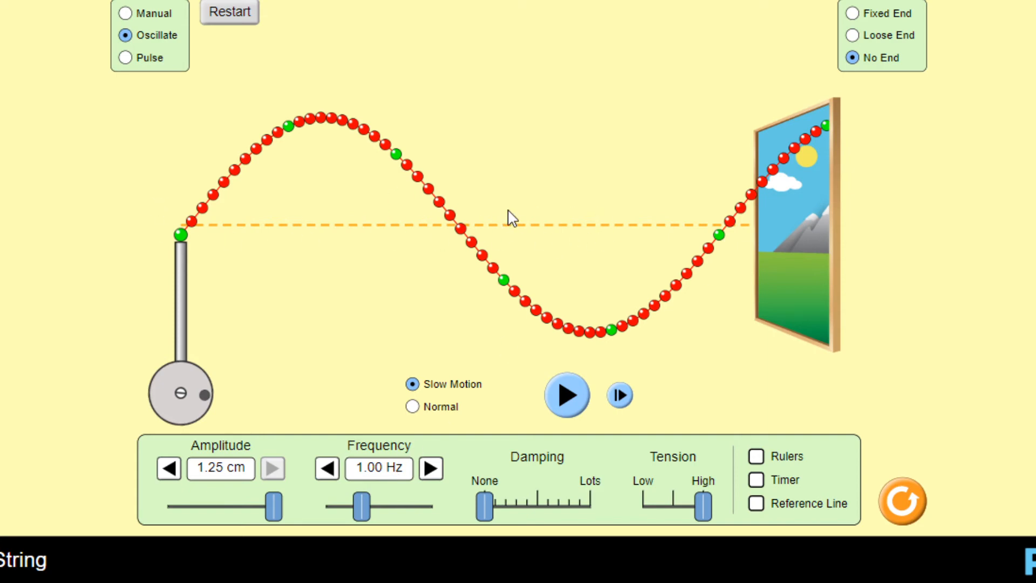
{"action": "mouse_move", "coordinate": [487, 475]}
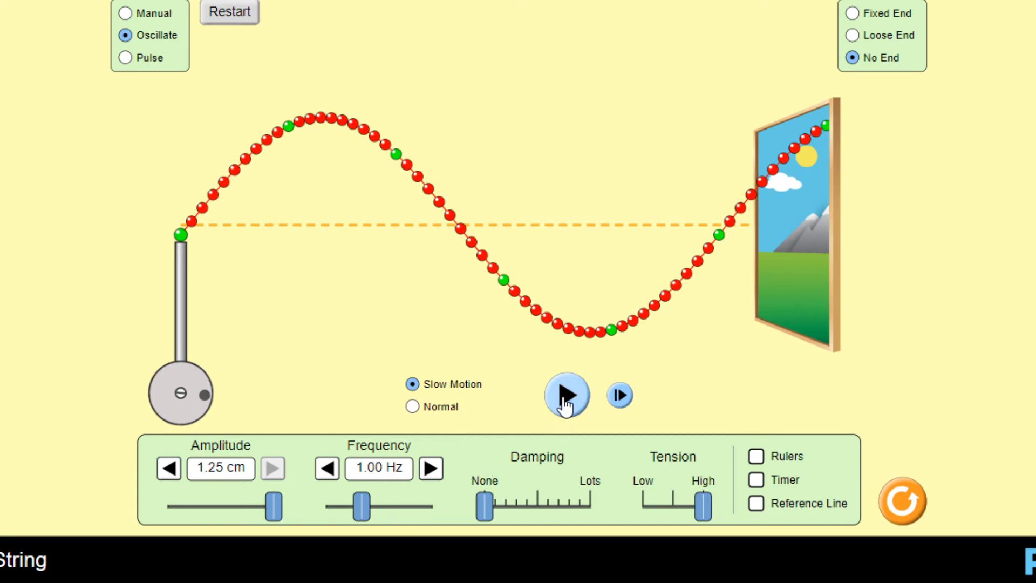
Step: Resume the wave and raise the frequency to 2.00 Hz
{"action": "left_click", "coordinate": [567, 395]}
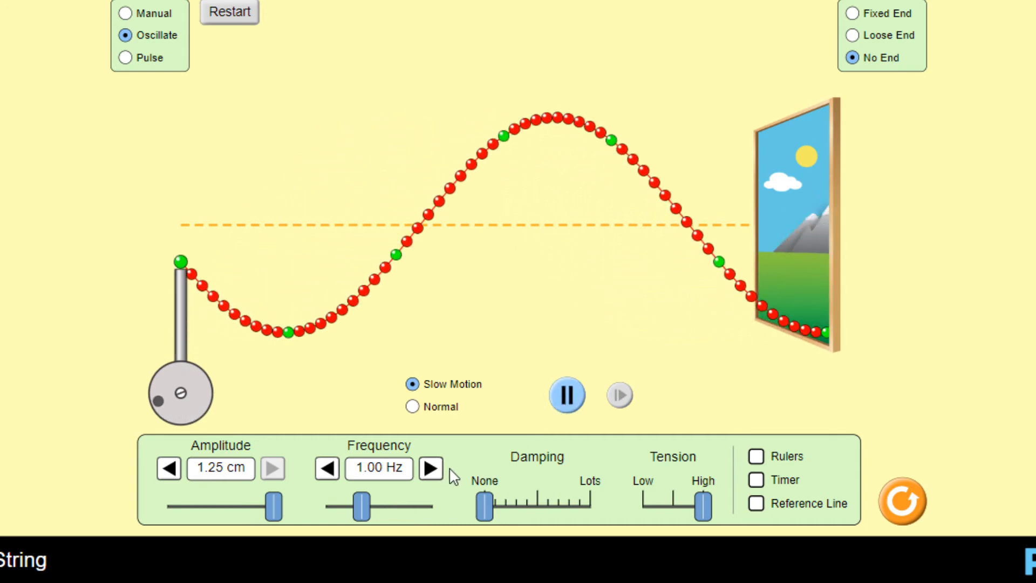
{"action": "left_click_drag", "start_coordinate": [359, 505], "coordinate": [391, 506]}
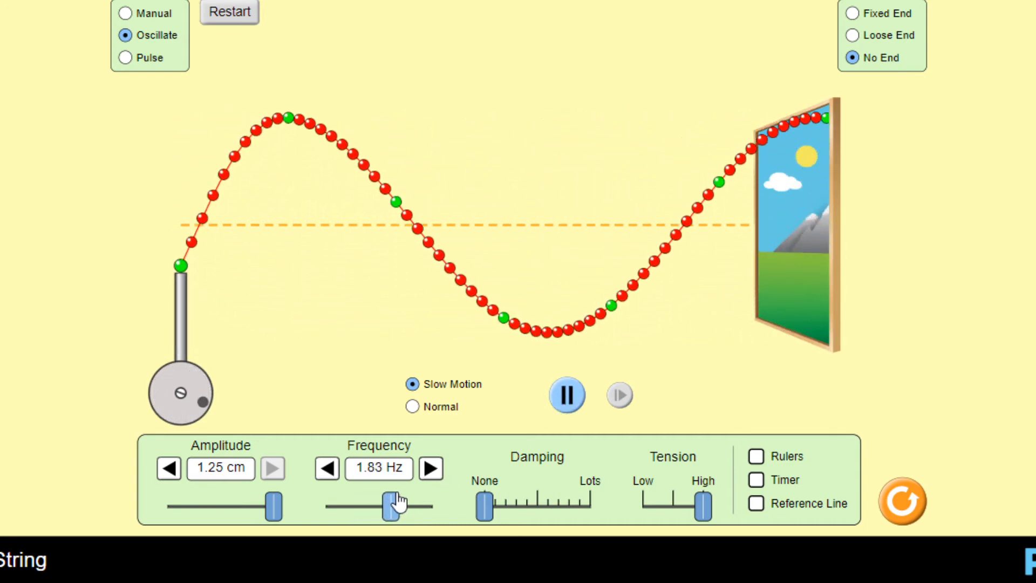
{"action": "left_click_drag", "start_coordinate": [386, 504], "coordinate": [397, 501]}
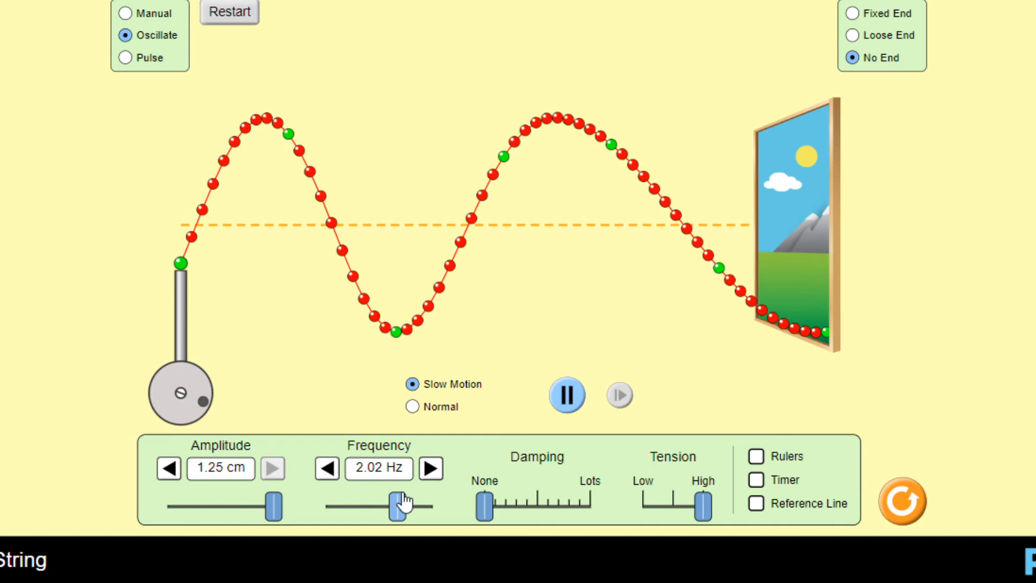
{"action": "left_click", "coordinate": [327, 468]}
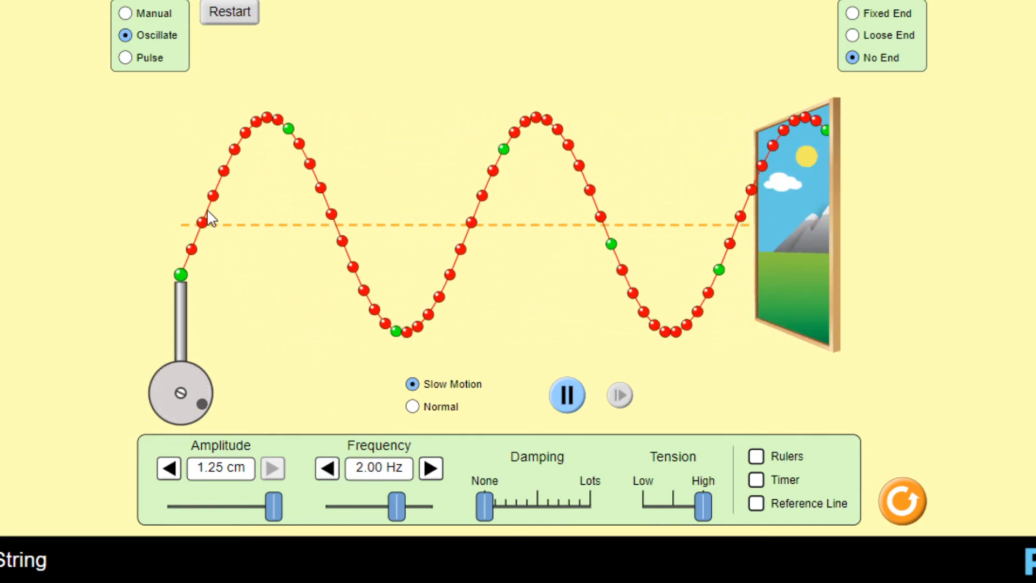
{"action": "mouse_move", "coordinate": [682, 436]}
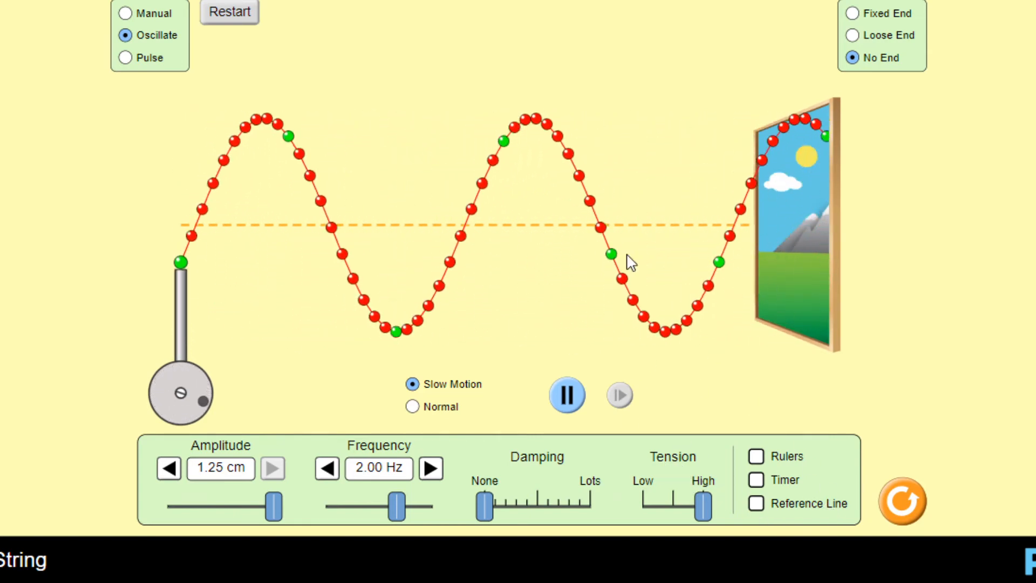
Step: Raise tension to High, sweep frequency through 3.00 Hz and 0.48 Hz, settling near 1.20 Hz
{"action": "left_click_drag", "start_coordinate": [698, 505], "coordinate": [700, 505]}
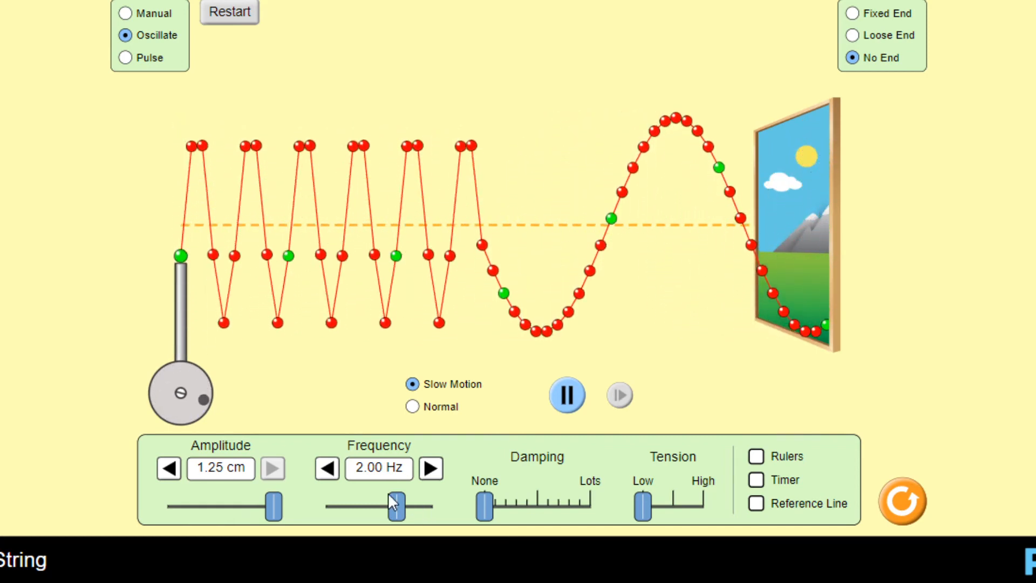
{"action": "left_click_drag", "start_coordinate": [393, 506], "coordinate": [429, 507]}
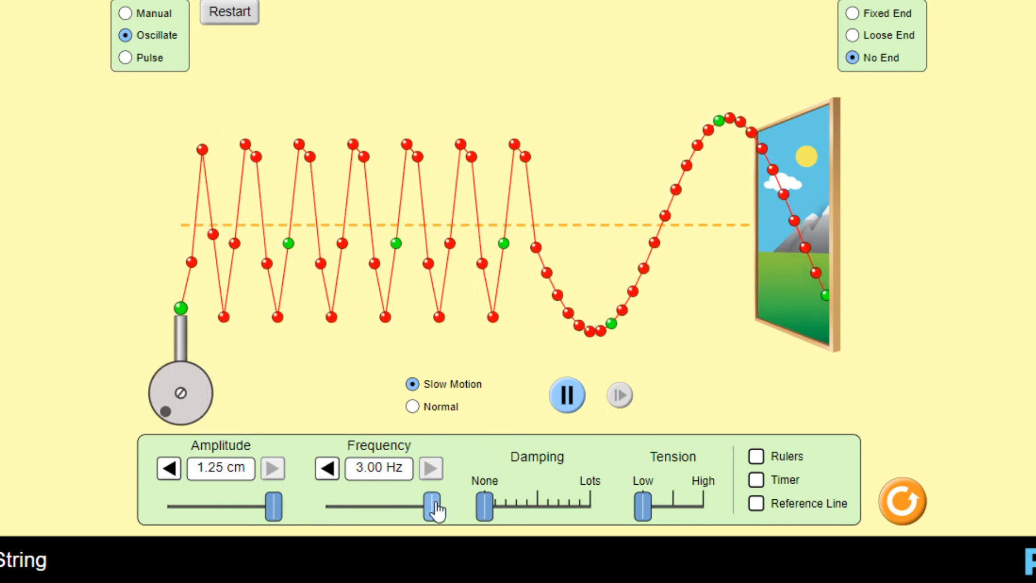
{"action": "left_click_drag", "start_coordinate": [428, 506], "coordinate": [330, 506]}
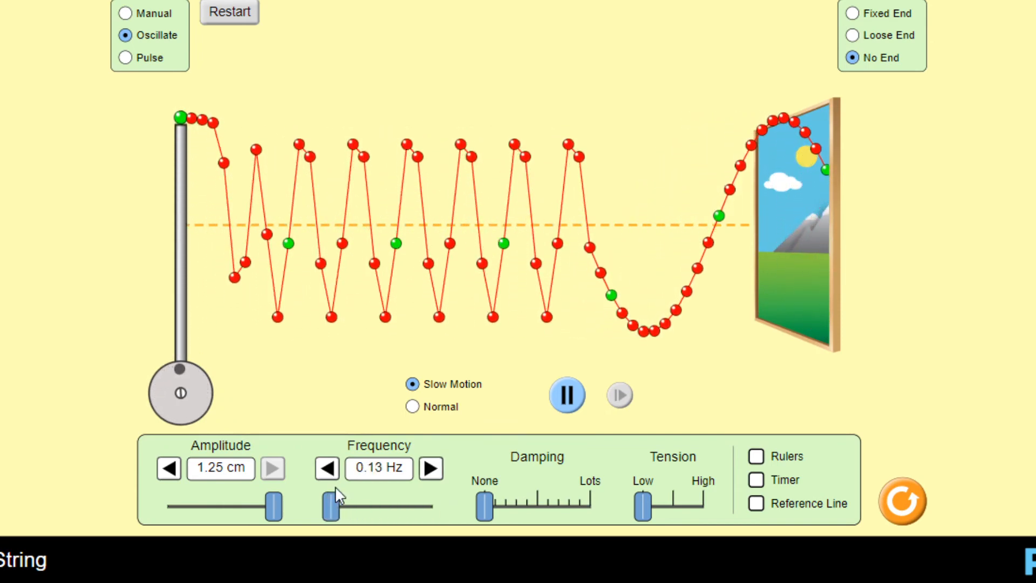
{"action": "left_click_drag", "start_coordinate": [330, 505], "coordinate": [350, 506]}
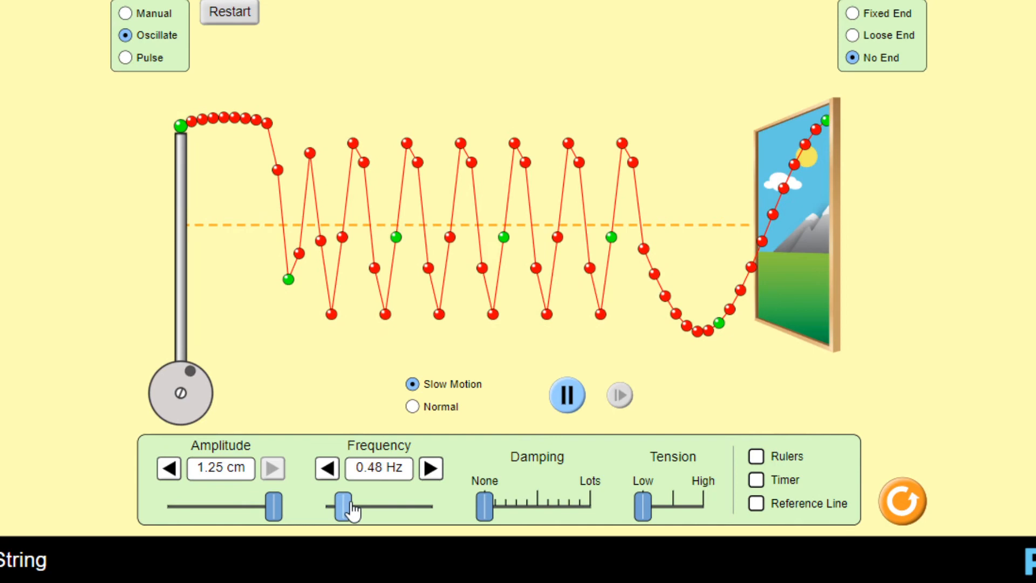
{"action": "left_click_drag", "start_coordinate": [344, 503], "coordinate": [367, 503]}
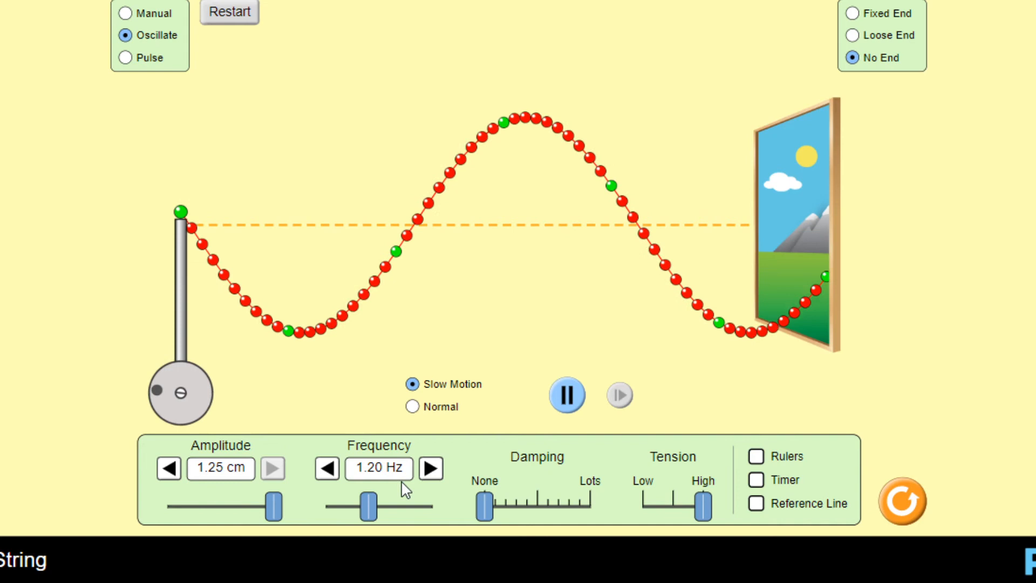
Step: Fine-tune the frequency to exactly 1.00 Hz and switch to Normal speed
{"action": "left_click", "coordinate": [328, 468]}
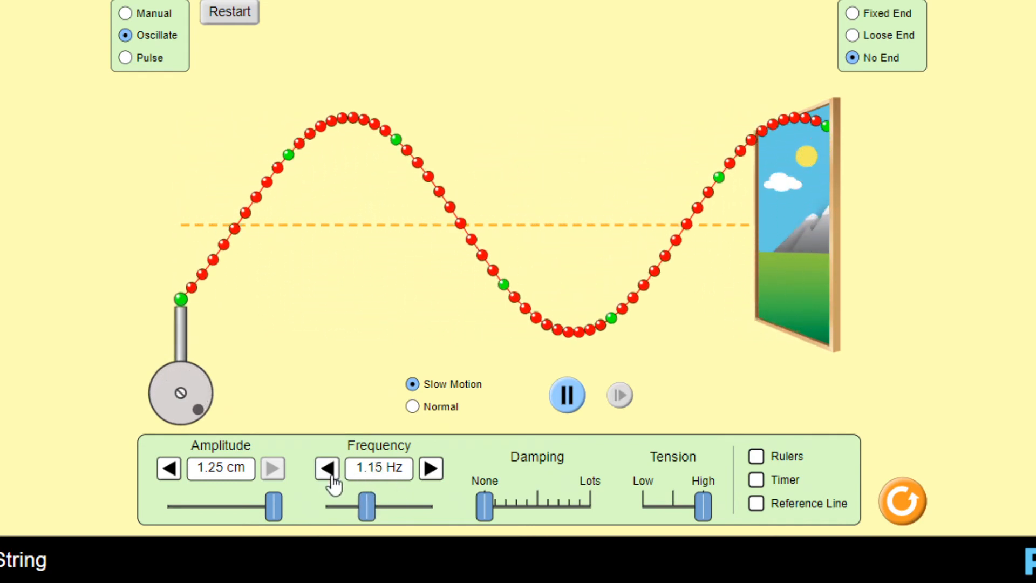
{"action": "left_click_drag", "start_coordinate": [366, 506], "coordinate": [360, 506]}
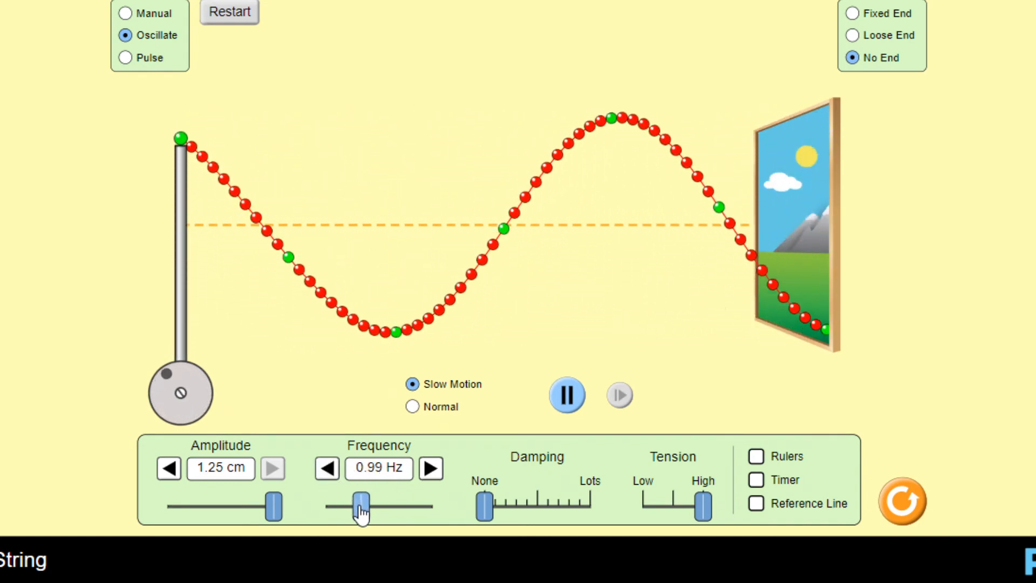
{"action": "left_click", "coordinate": [327, 468]}
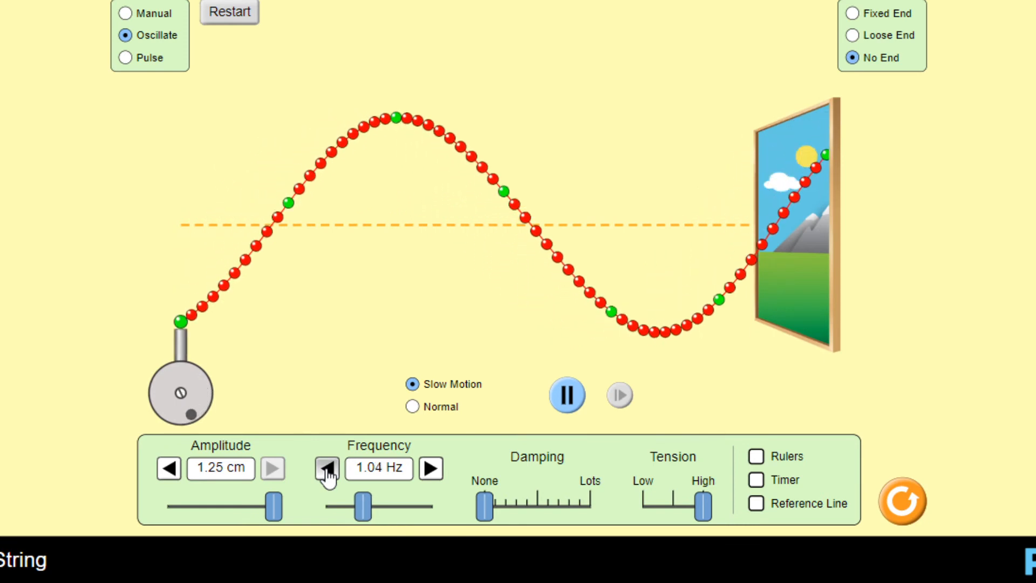
{"action": "left_click", "coordinate": [326, 468]}
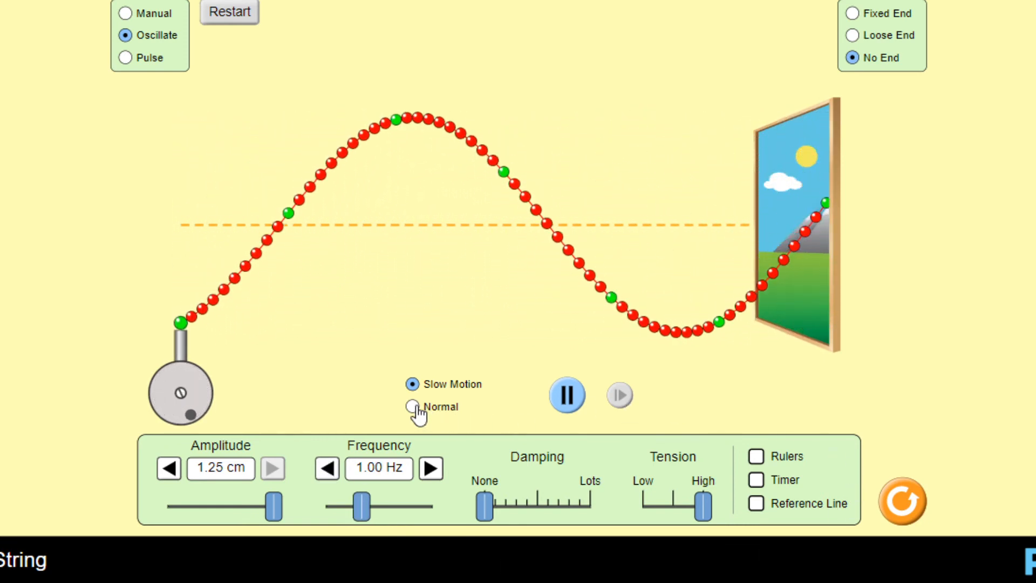
{"action": "left_click", "coordinate": [411, 407]}
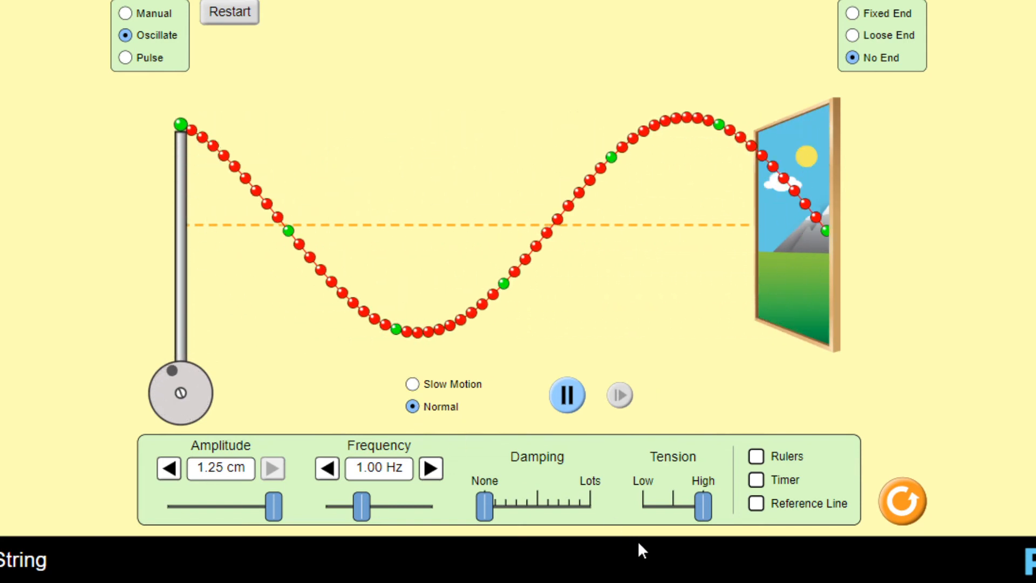
{"action": "mouse_move", "coordinate": [197, 152]}
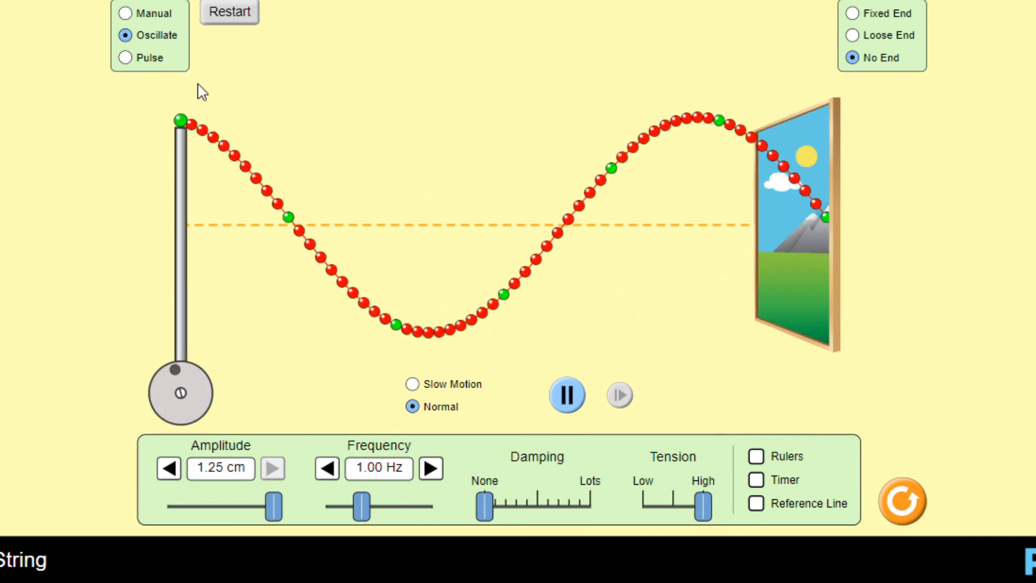
{"action": "mouse_move", "coordinate": [685, 216]}
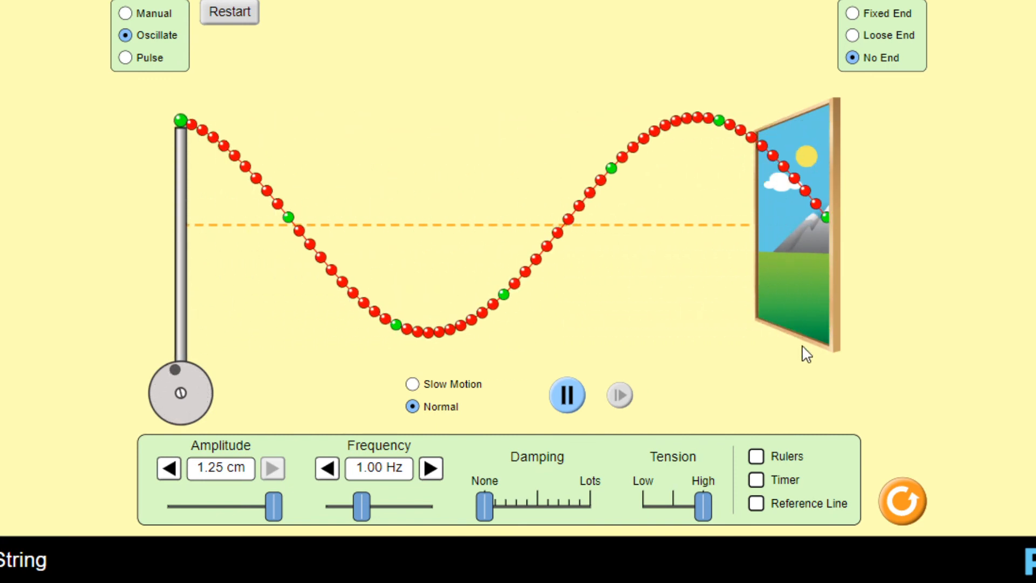
{"action": "mouse_move", "coordinate": [789, 357]}
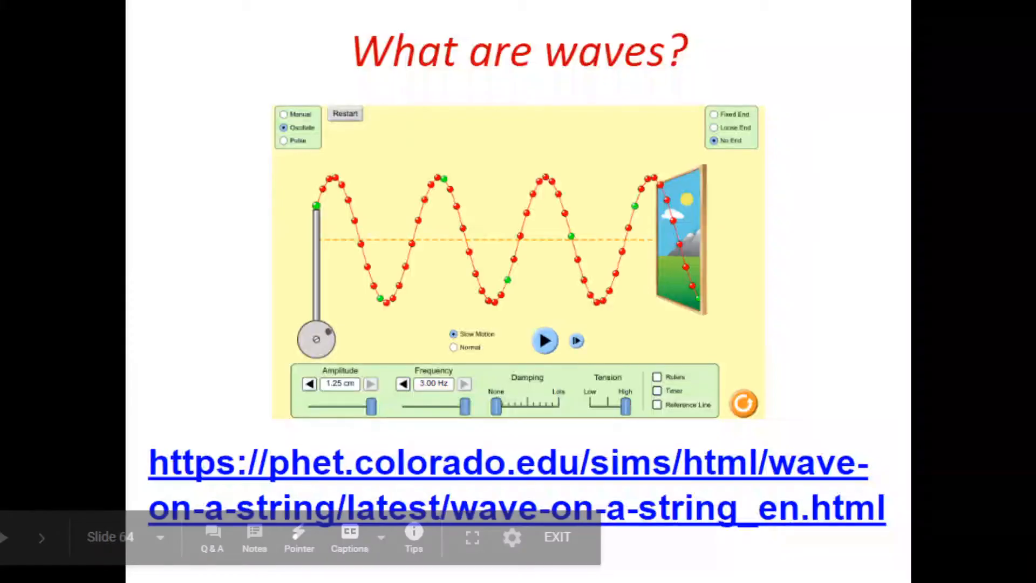
Step: Advance to slide 65's wave quantities table, then display the PhET Waves Intro sound simulation
{"action": "left_click", "coordinate": [42, 536]}
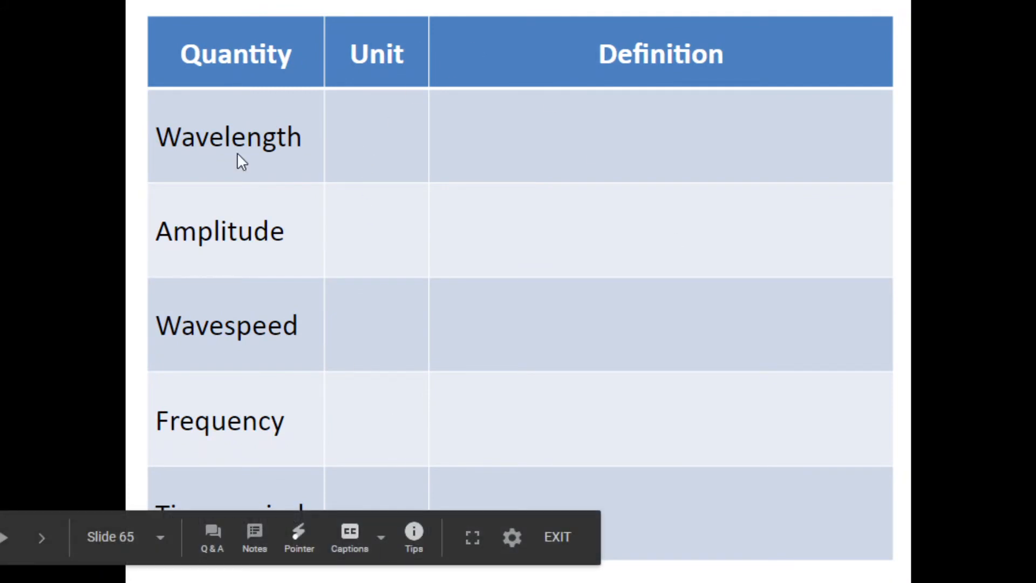
{"action": "mouse_move", "coordinate": [714, 174]}
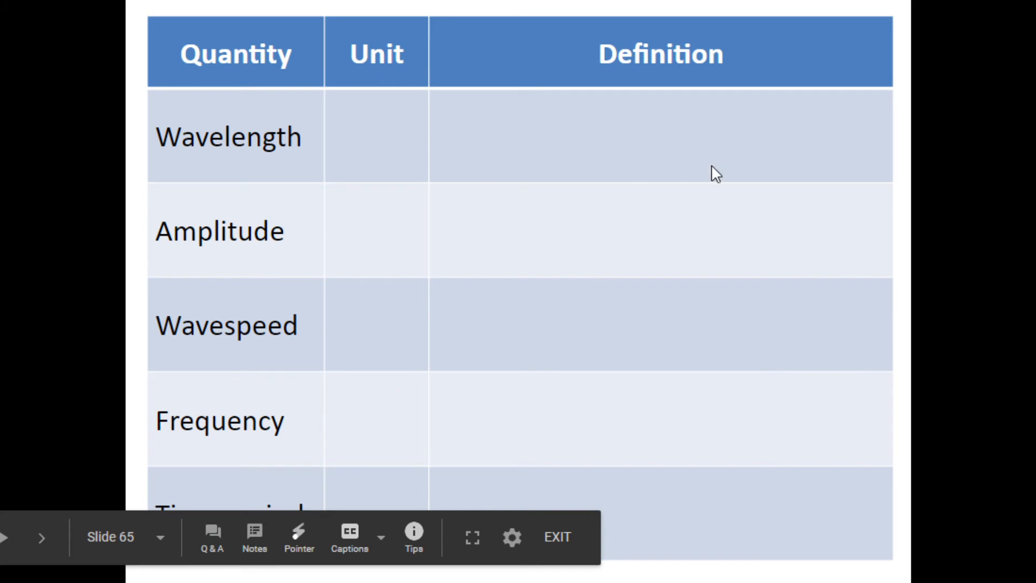
{"action": "mouse_move", "coordinate": [285, 420]}
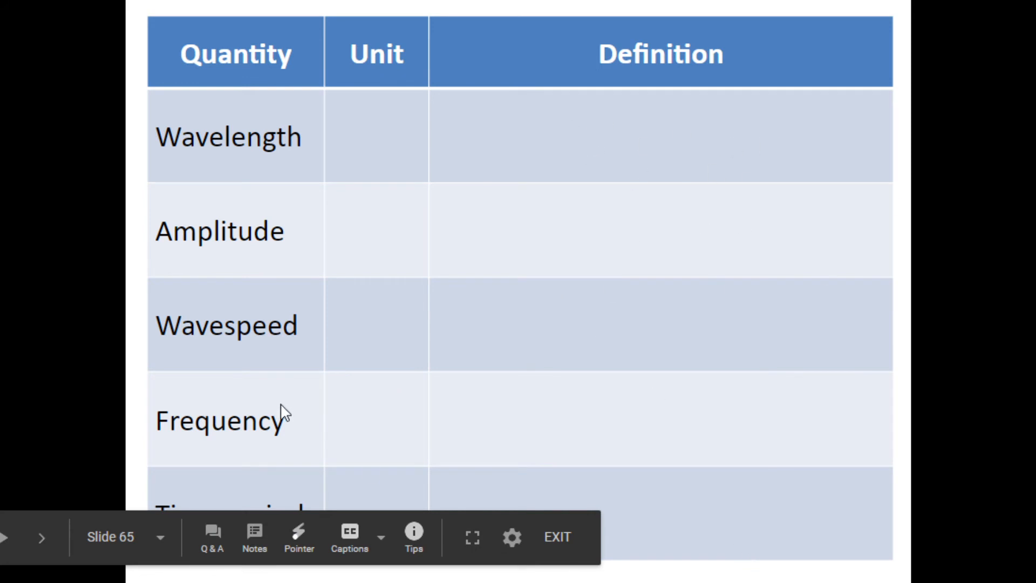
{"action": "mouse_move", "coordinate": [490, 379]}
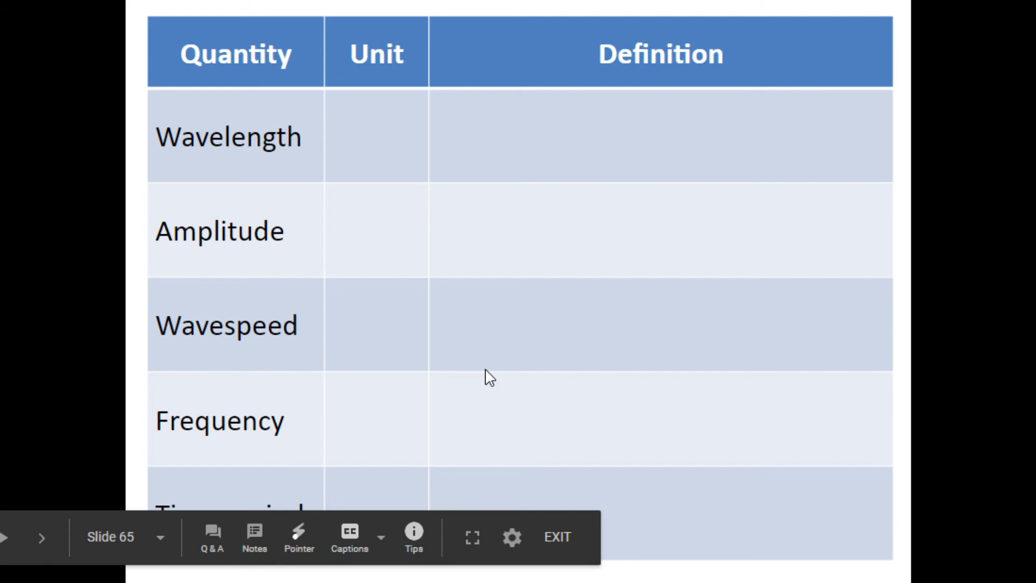
{"action": "left_click", "coordinate": [42, 536]}
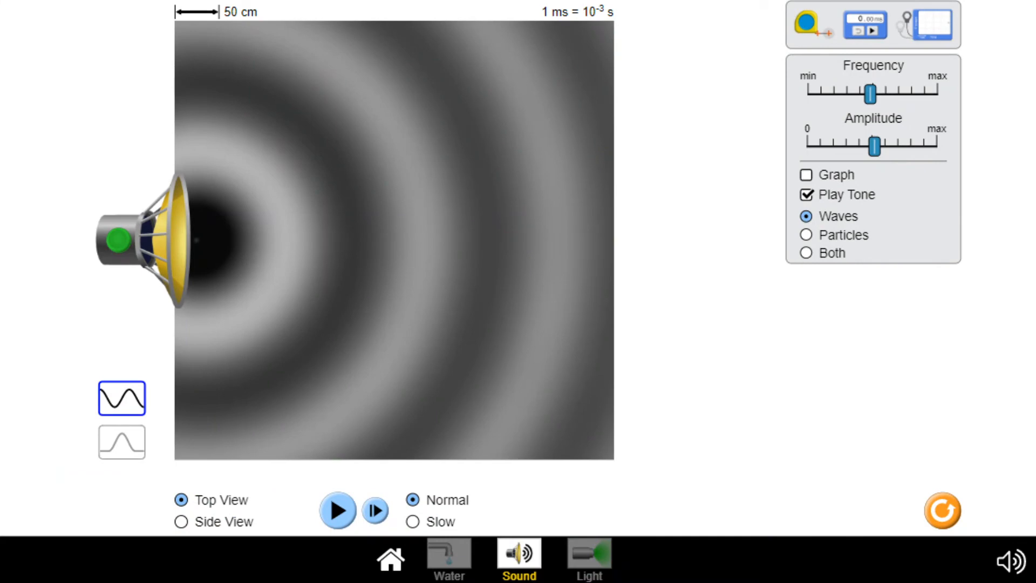
{"action": "mouse_move", "coordinate": [610, 96]}
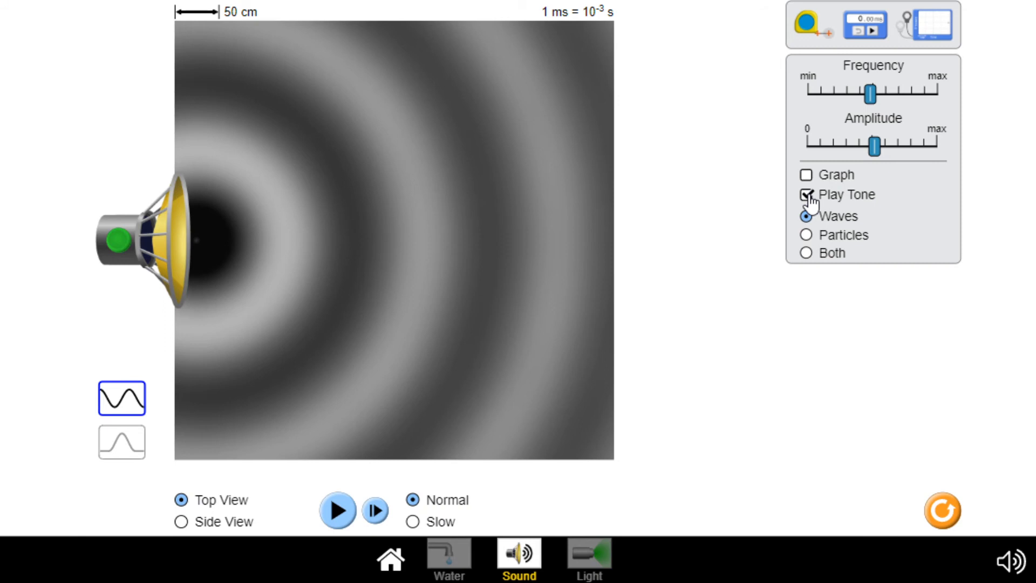
Step: Turn on Play Tone and start the speaker's sound wave animation
{"action": "left_click", "coordinate": [806, 195]}
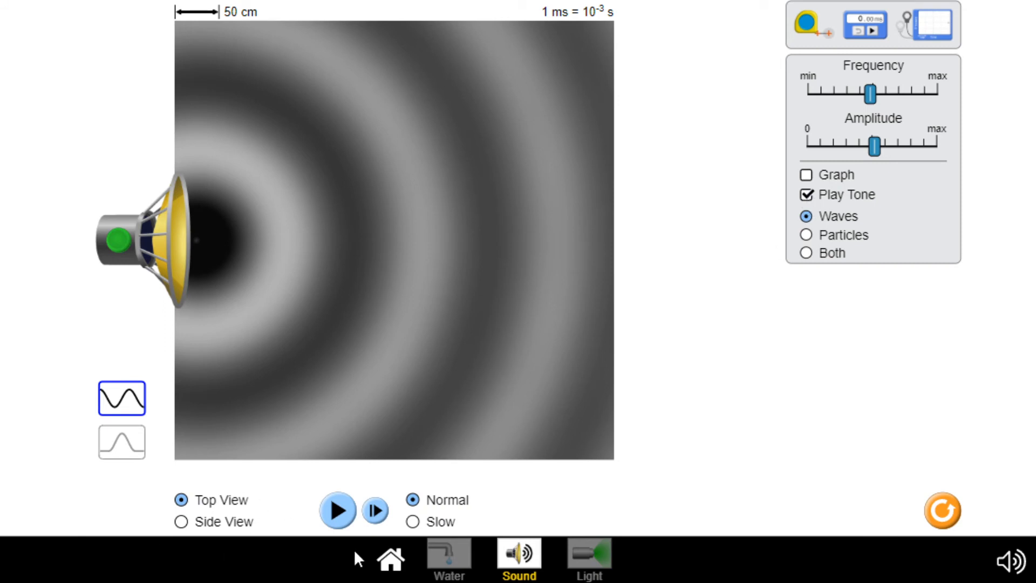
{"action": "left_click", "coordinate": [337, 513]}
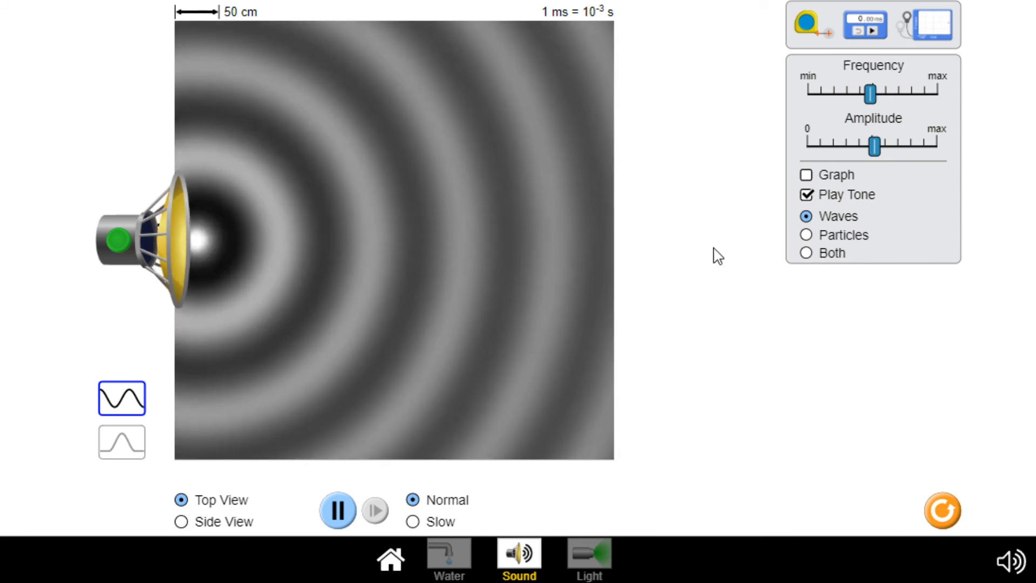
Step: Sweep the Amplitude slider to maximum, down to a low level, then back to the middle
{"action": "left_click_drag", "start_coordinate": [871, 94], "coordinate": [866, 94]}
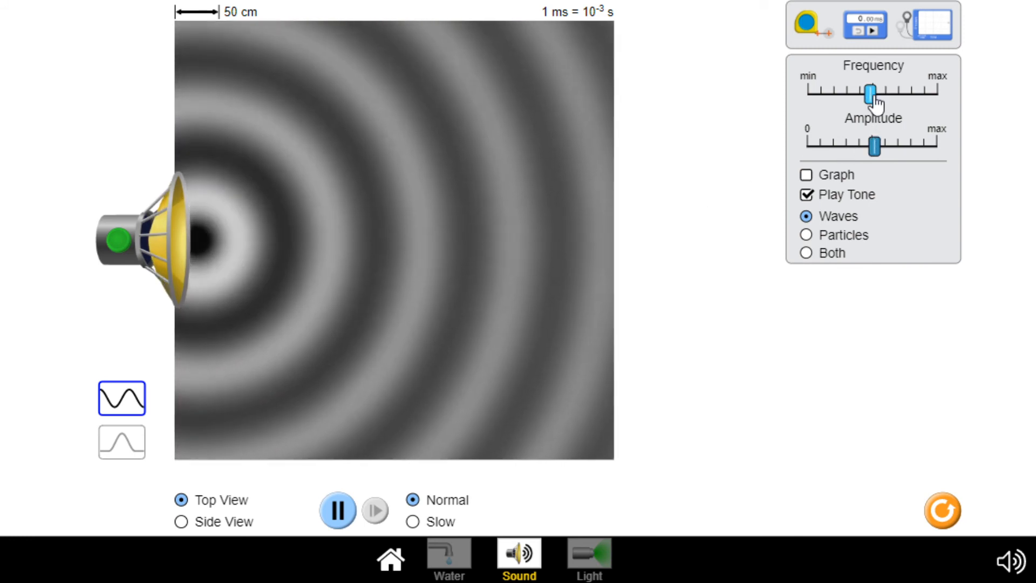
{"action": "left_click_drag", "start_coordinate": [873, 144], "coordinate": [873, 144]}
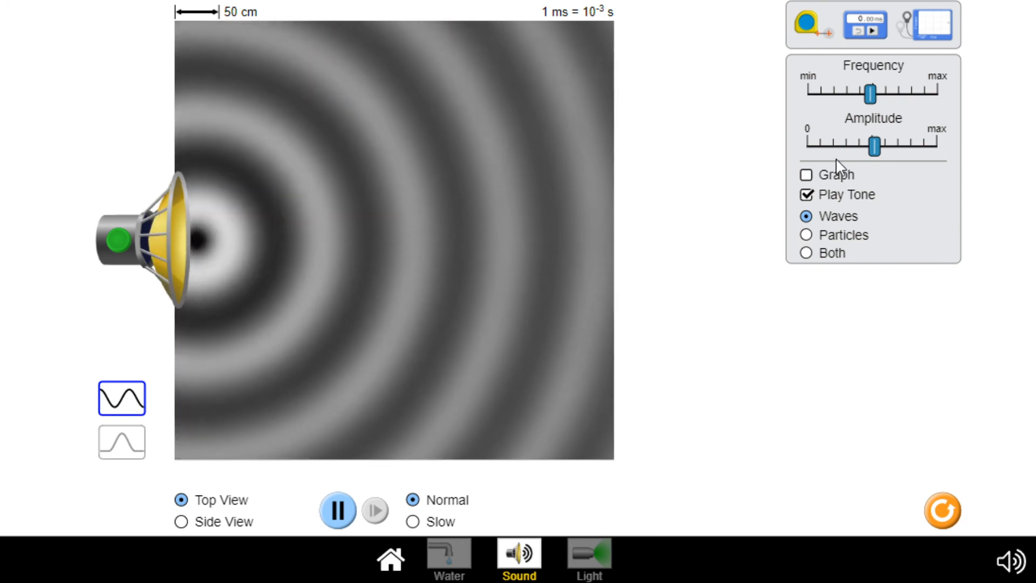
{"action": "left_click_drag", "start_coordinate": [874, 146], "coordinate": [874, 144]}
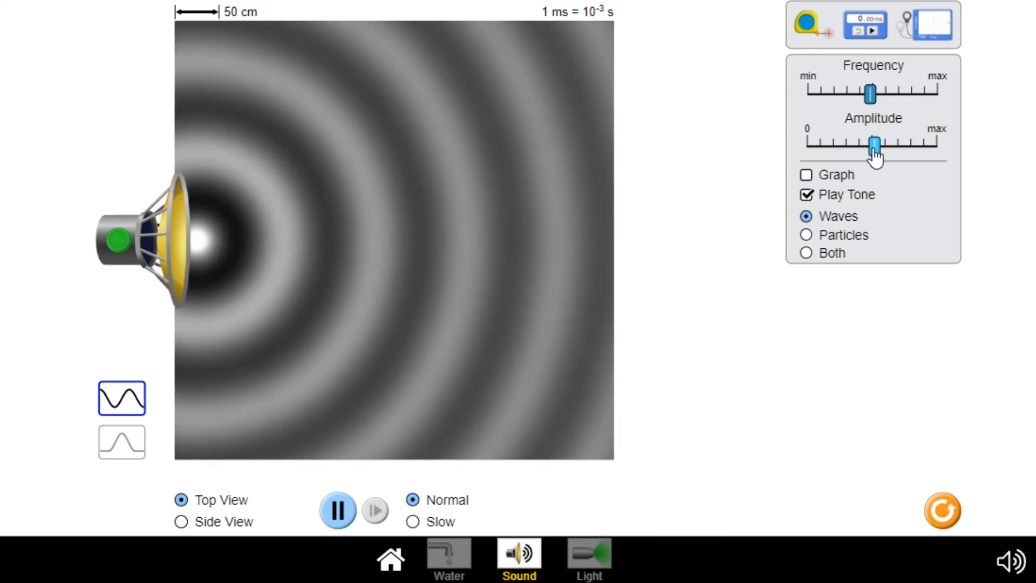
{"action": "left_click_drag", "start_coordinate": [874, 143], "coordinate": [932, 142]}
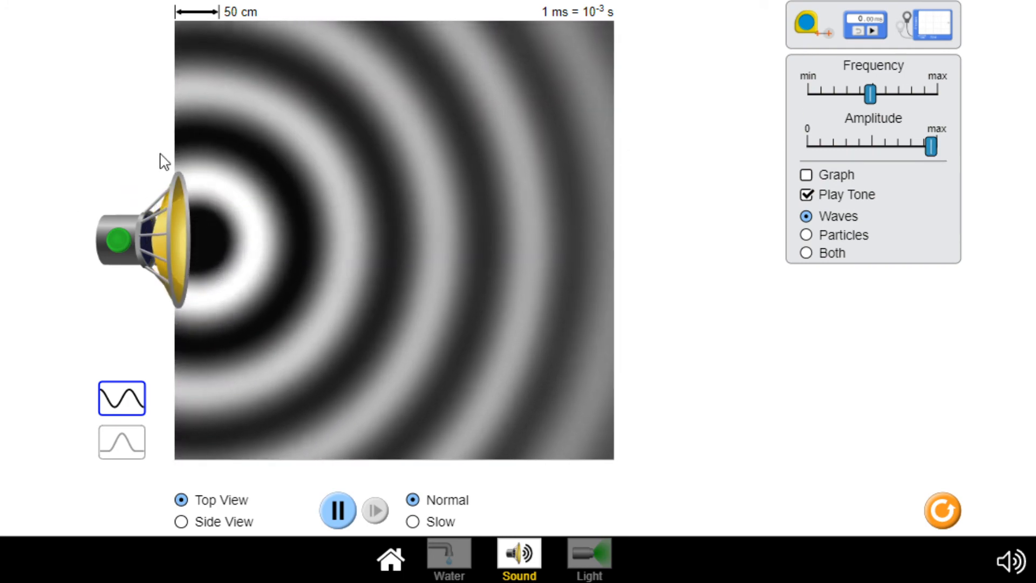
{"action": "left_click_drag", "start_coordinate": [930, 145], "coordinate": [932, 145]}
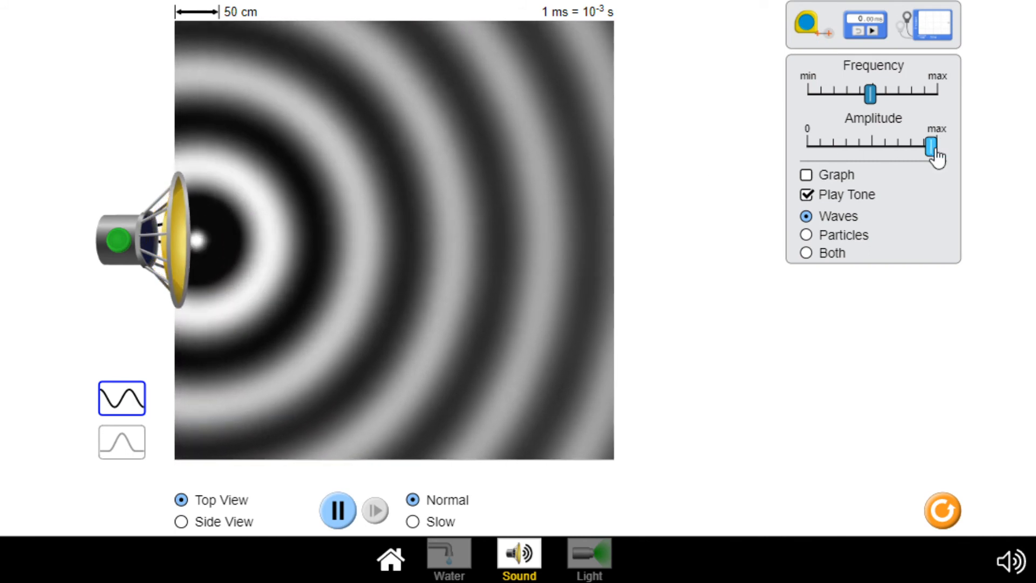
{"action": "left_click_drag", "start_coordinate": [930, 145], "coordinate": [833, 145]}
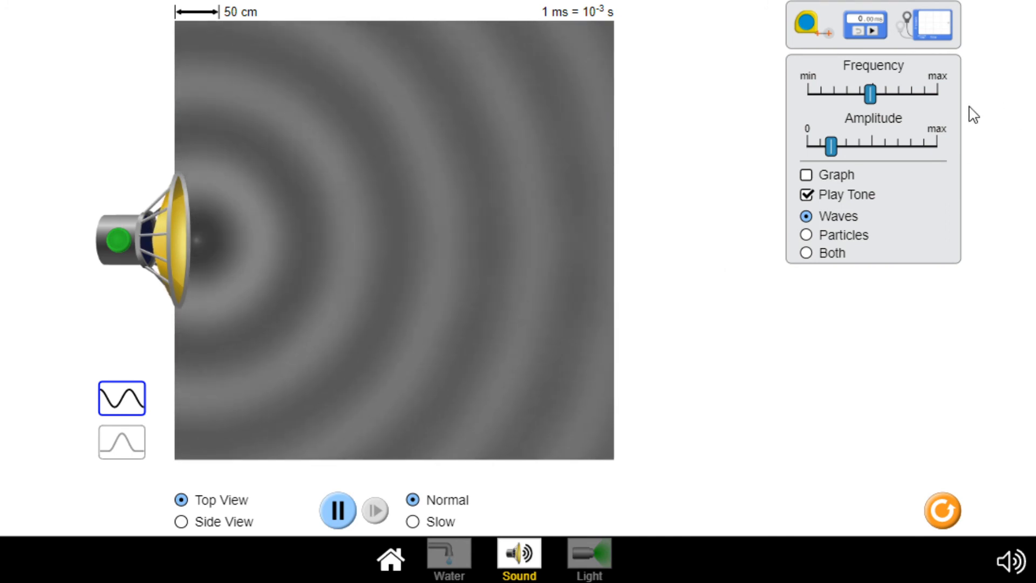
{"action": "left_click_drag", "start_coordinate": [830, 142], "coordinate": [830, 144]}
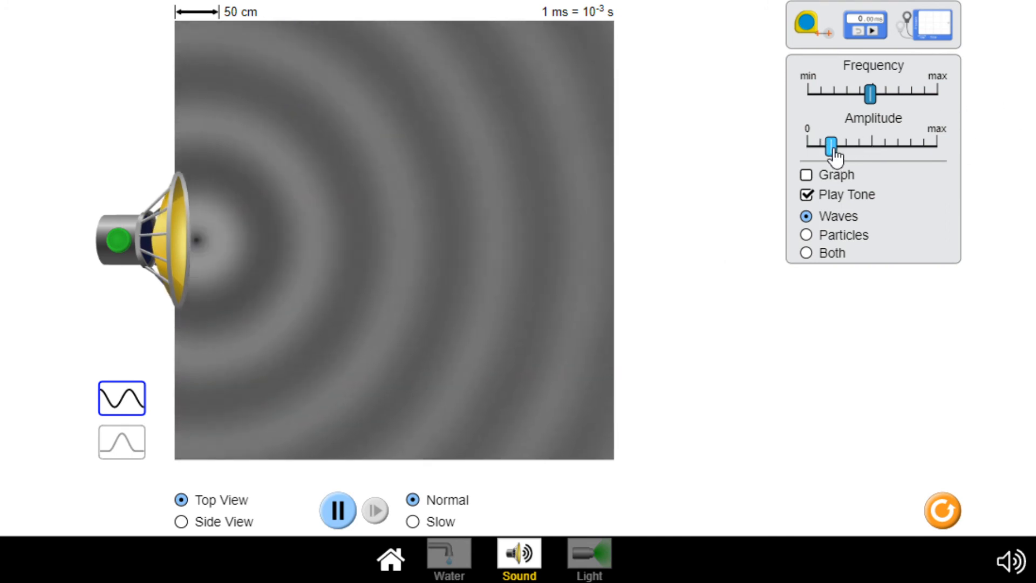
{"action": "left_click_drag", "start_coordinate": [831, 145], "coordinate": [871, 145]}
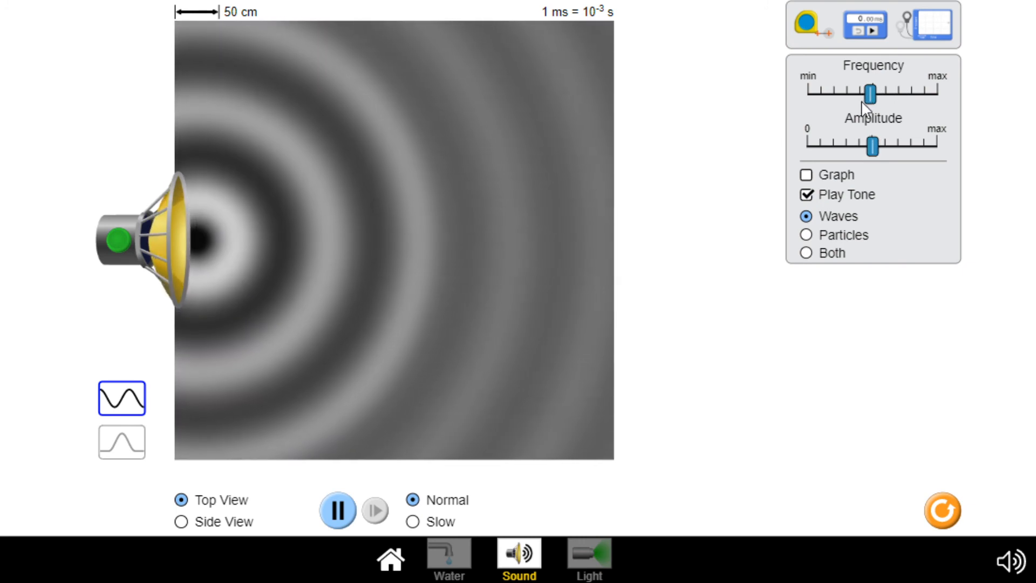
Step: Swing the Frequency slider from maximum down near minimum and back to maximum
{"action": "left_click_drag", "start_coordinate": [871, 91], "coordinate": [935, 91]}
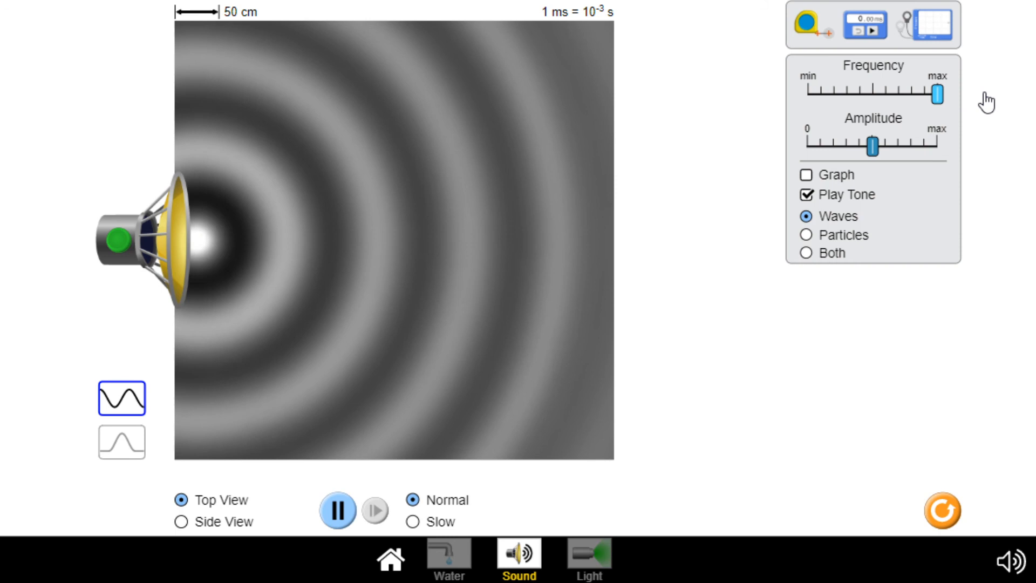
{"action": "left_click_drag", "start_coordinate": [935, 94], "coordinate": [931, 95]}
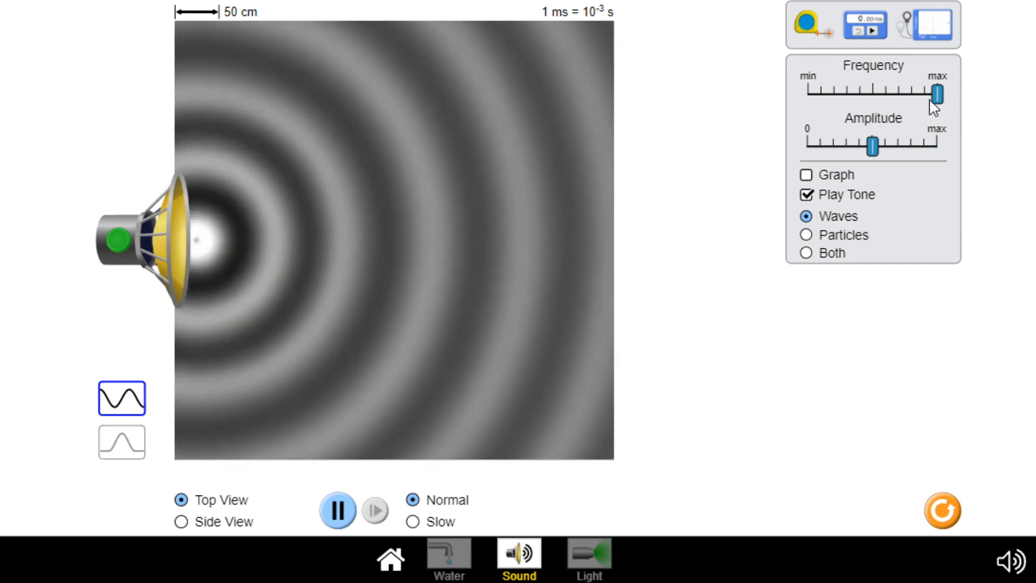
{"action": "left_click_drag", "start_coordinate": [936, 93], "coordinate": [933, 93]}
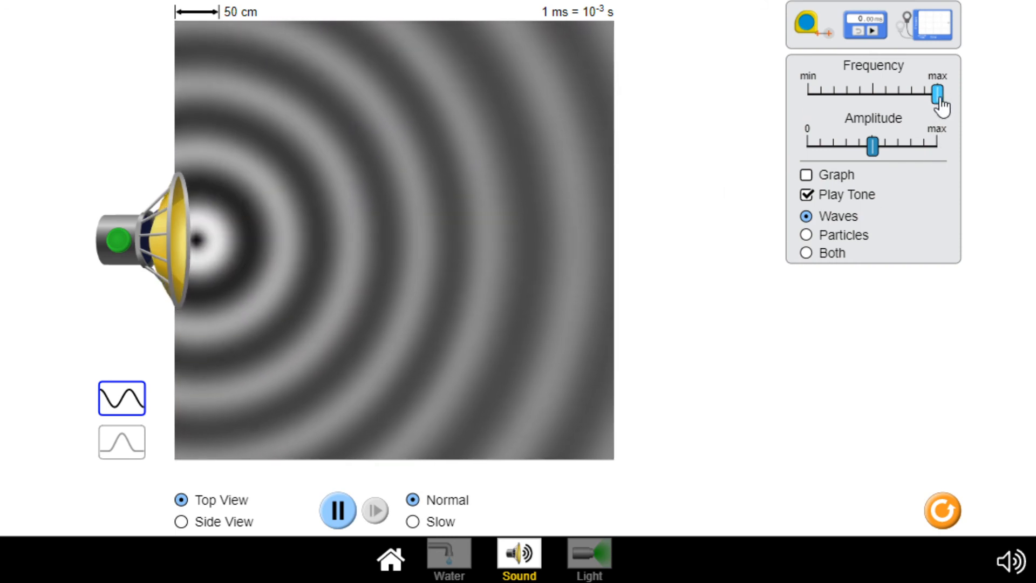
{"action": "left_click_drag", "start_coordinate": [936, 91], "coordinate": [821, 91]}
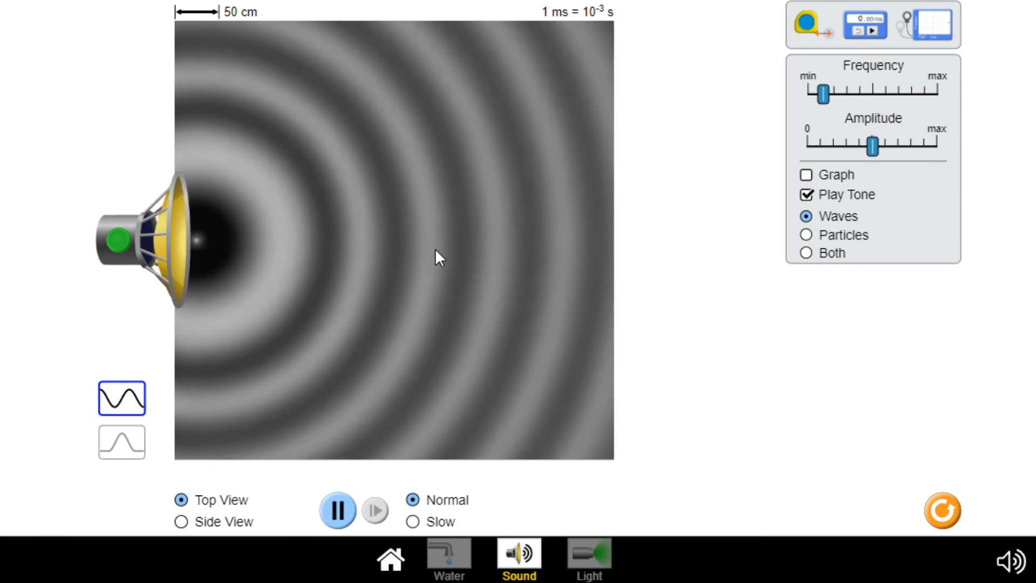
{"action": "left_click_drag", "start_coordinate": [824, 90], "coordinate": [820, 94]}
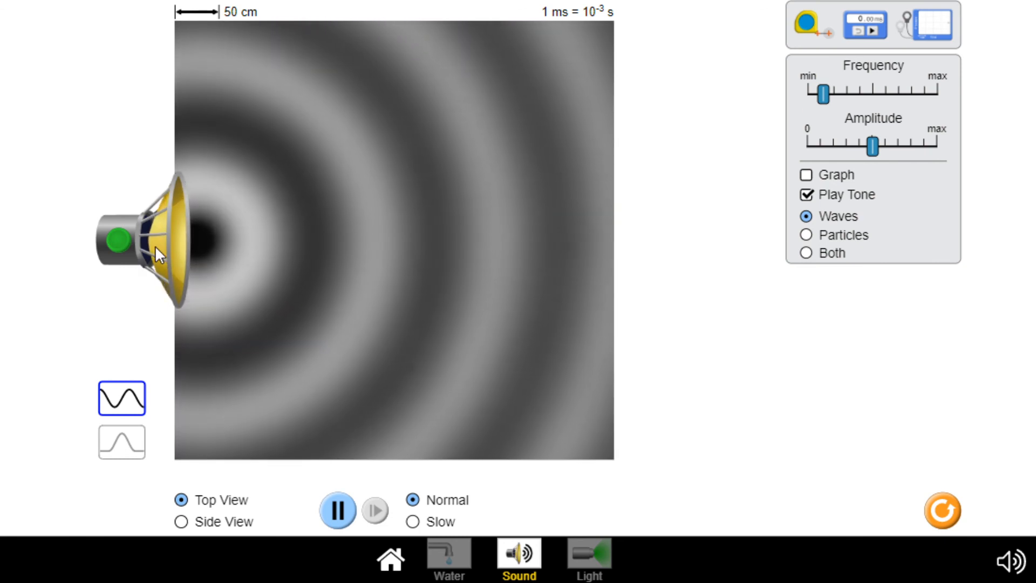
{"action": "left_click_drag", "start_coordinate": [822, 91], "coordinate": [816, 92]}
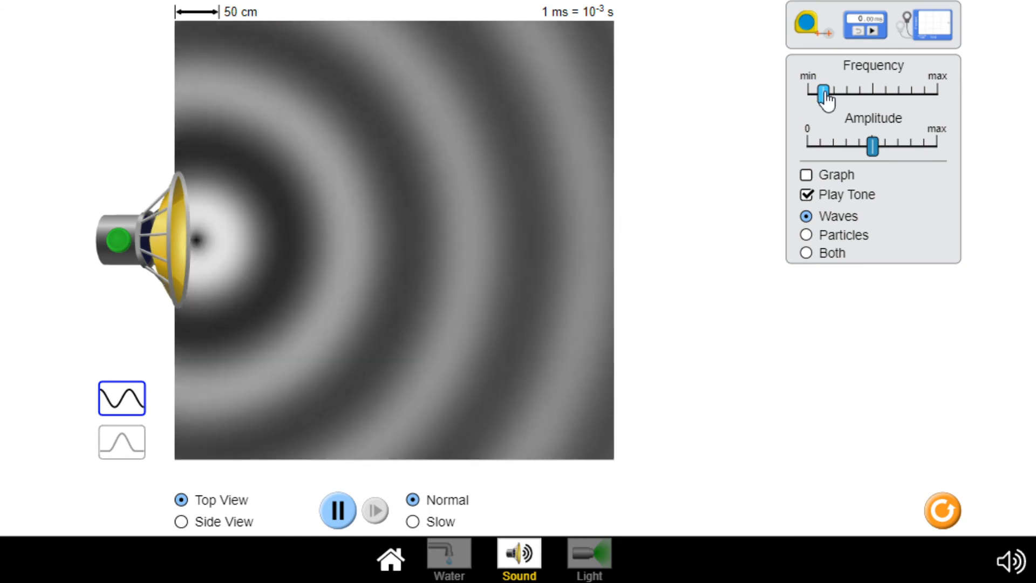
{"action": "left_click_drag", "start_coordinate": [825, 91], "coordinate": [936, 91]}
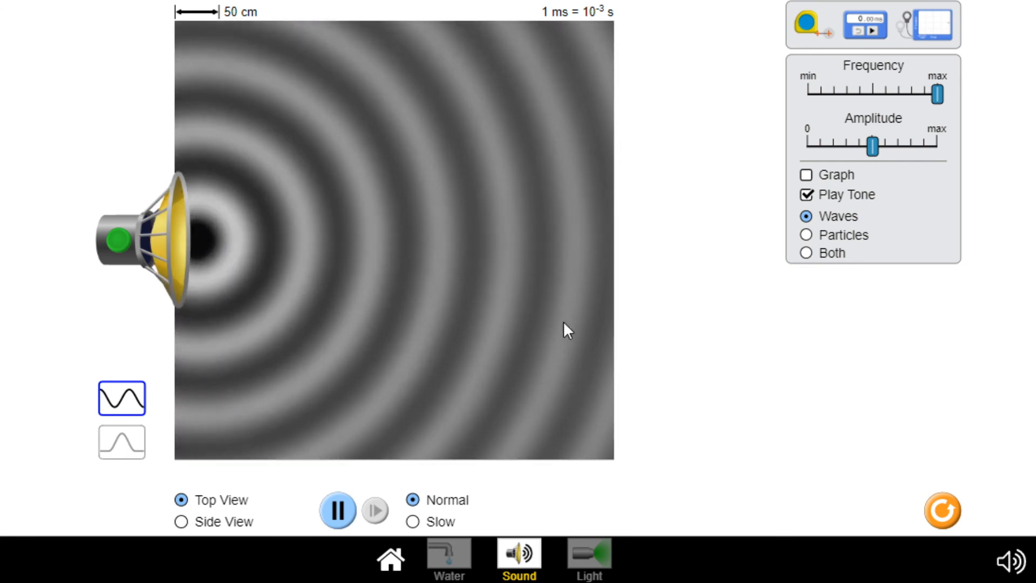
{"action": "mouse_move", "coordinate": [422, 261]}
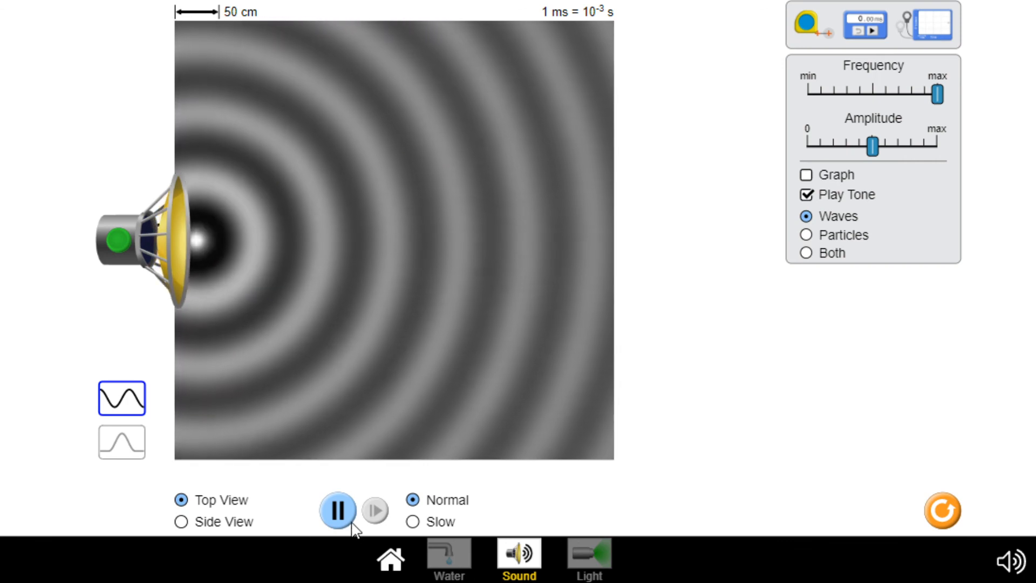
Step: Pause the tight high-frequency rings, resume, drop frequency to minimum, and pause the wide rings
{"action": "left_click", "coordinate": [336, 511]}
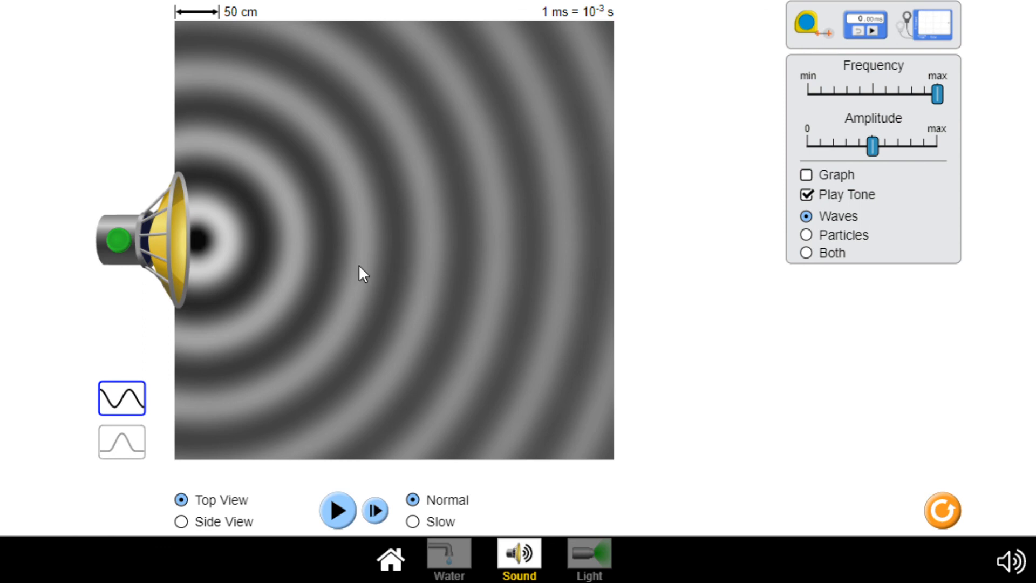
{"action": "mouse_move", "coordinate": [325, 260]}
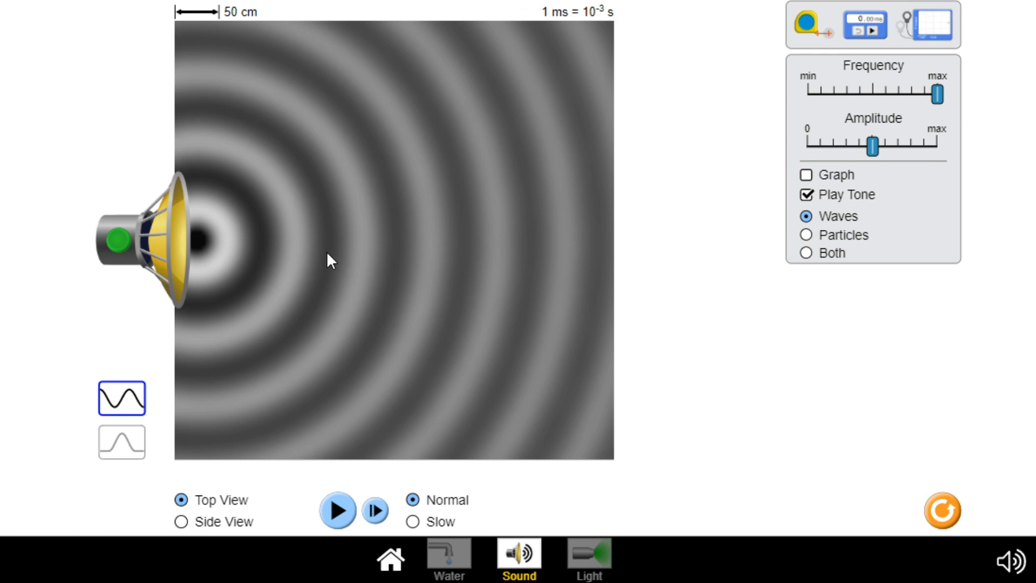
{"action": "mouse_move", "coordinate": [400, 257]}
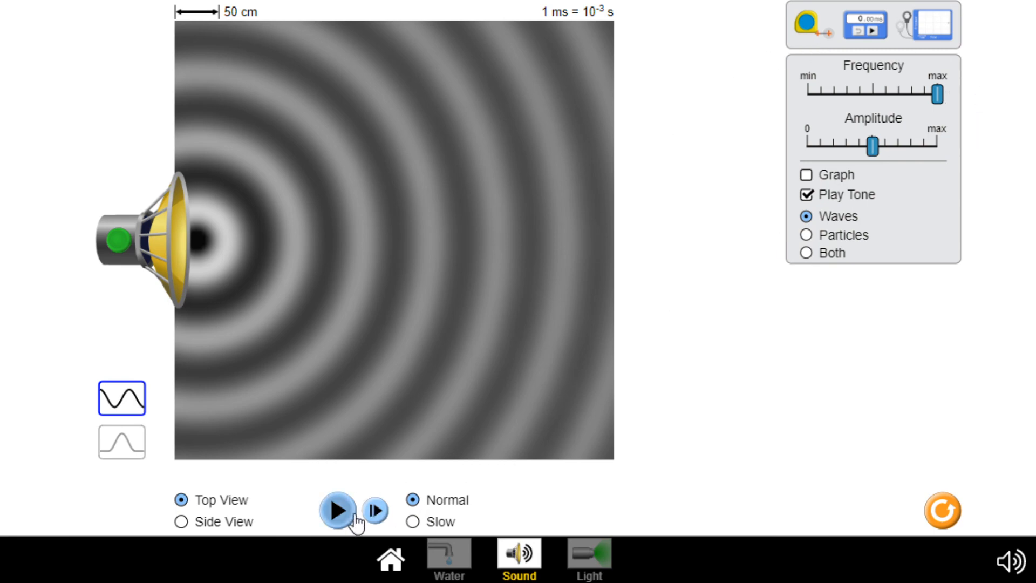
{"action": "left_click", "coordinate": [336, 509]}
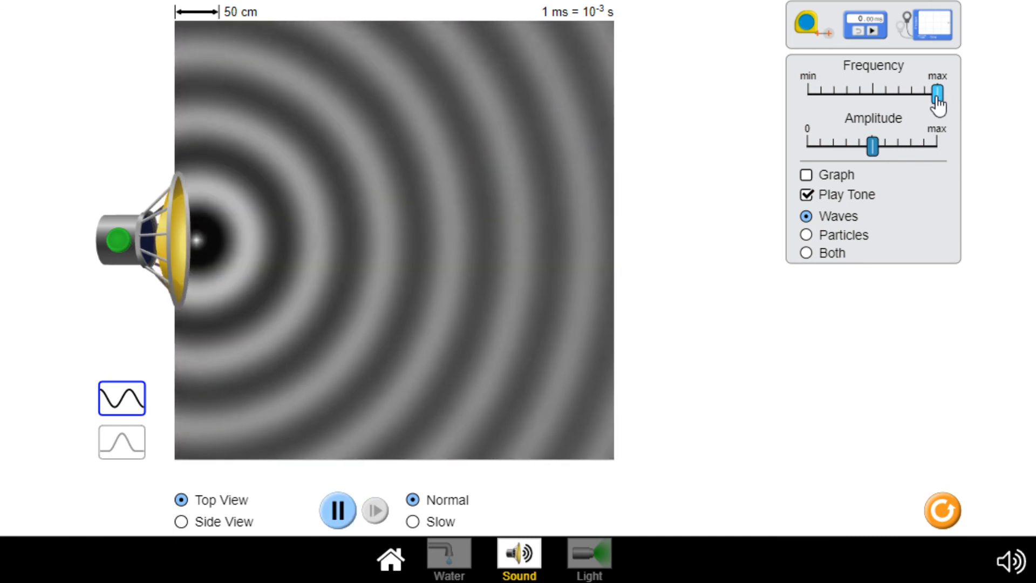
{"action": "left_click_drag", "start_coordinate": [934, 94], "coordinate": [806, 94]}
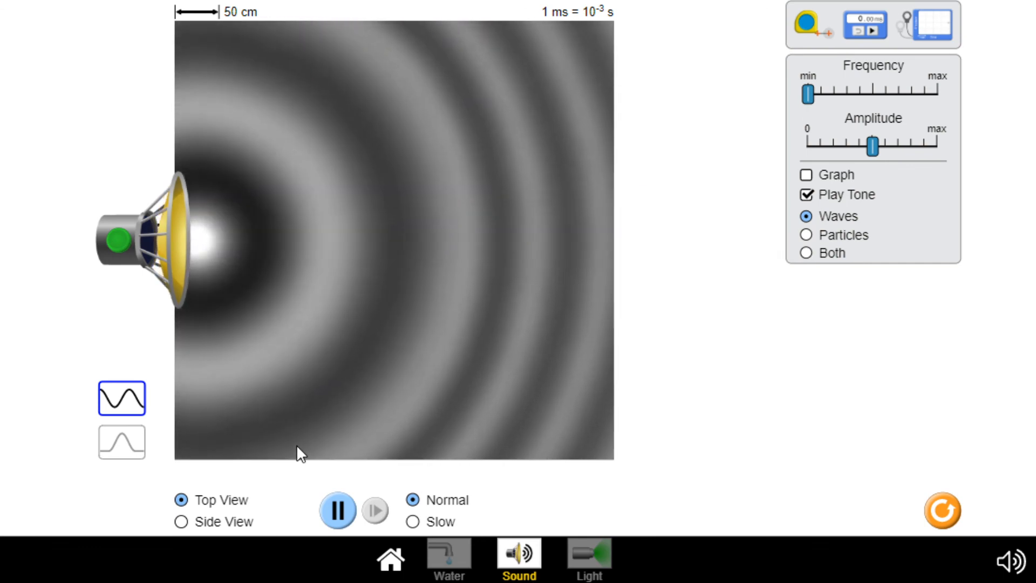
{"action": "left_click", "coordinate": [338, 512]}
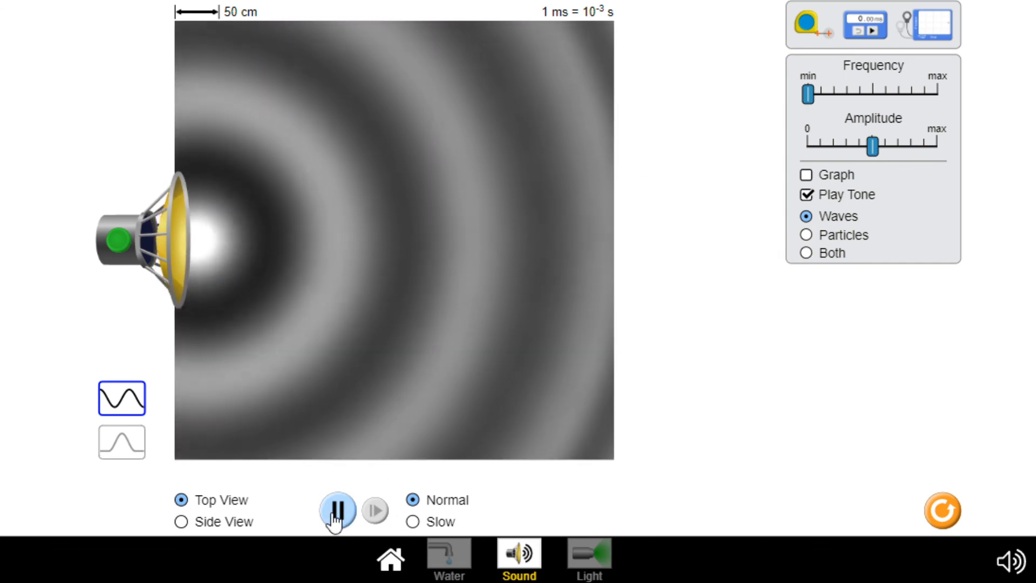
{"action": "left_click", "coordinate": [335, 513]}
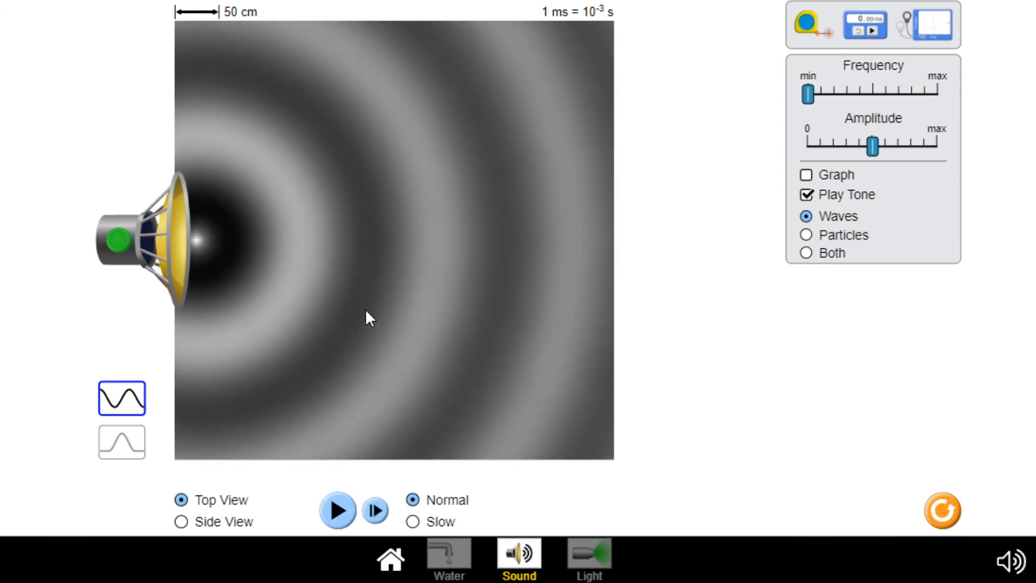
{"action": "mouse_move", "coordinate": [516, 263]}
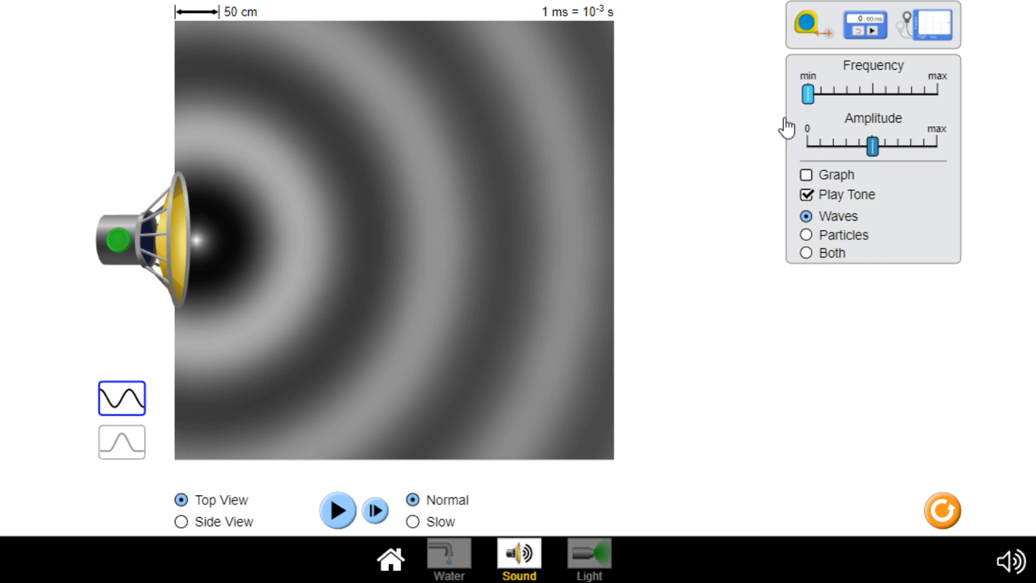
{"action": "mouse_move", "coordinate": [627, 234]}
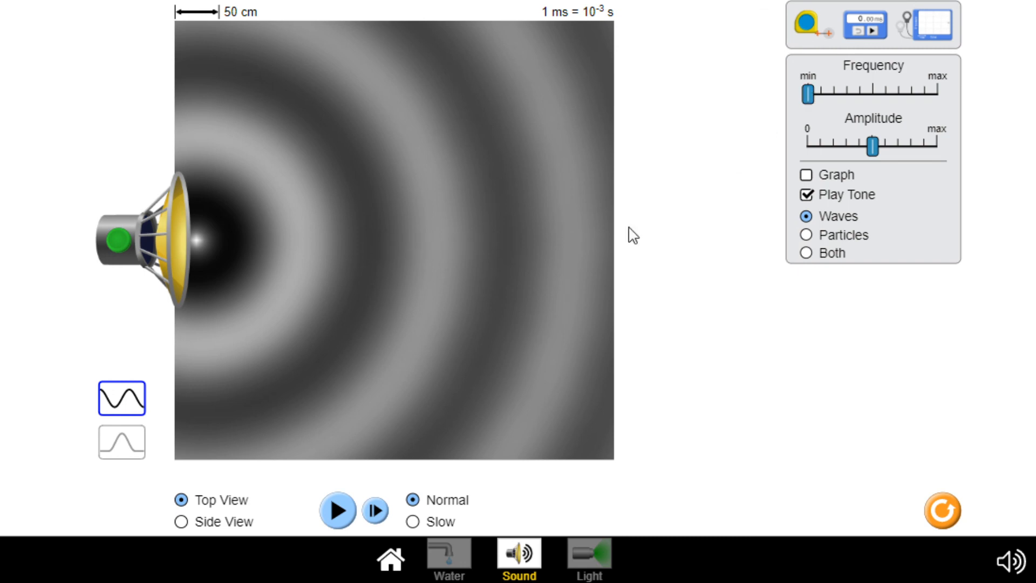
{"action": "mouse_move", "coordinate": [578, 194]}
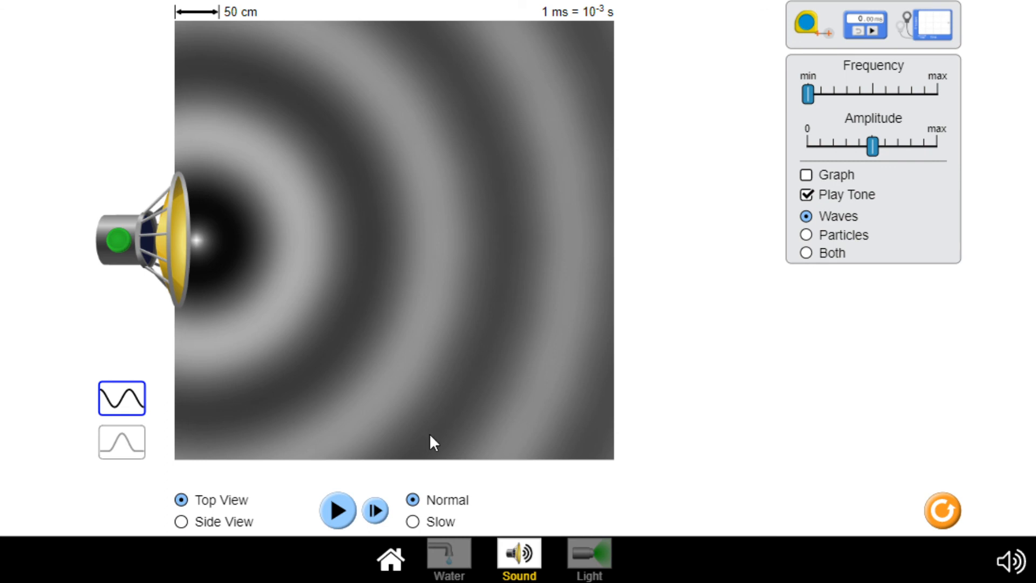
{"action": "mouse_move", "coordinate": [830, 538]}
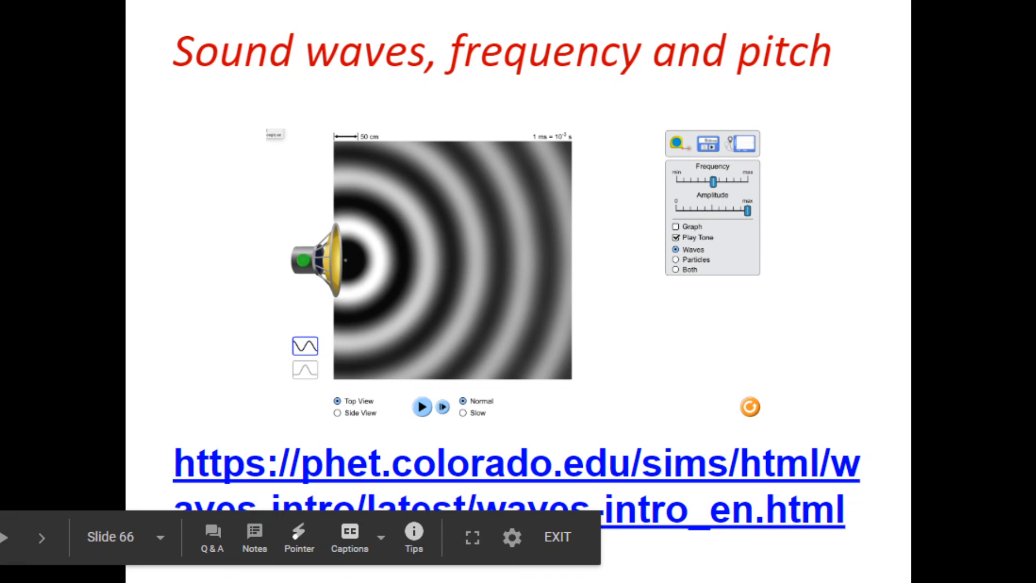
Step: Advance from slide 66 to slide 67, 'What is the Doppler Effect?'
{"action": "left_click", "coordinate": [42, 551]}
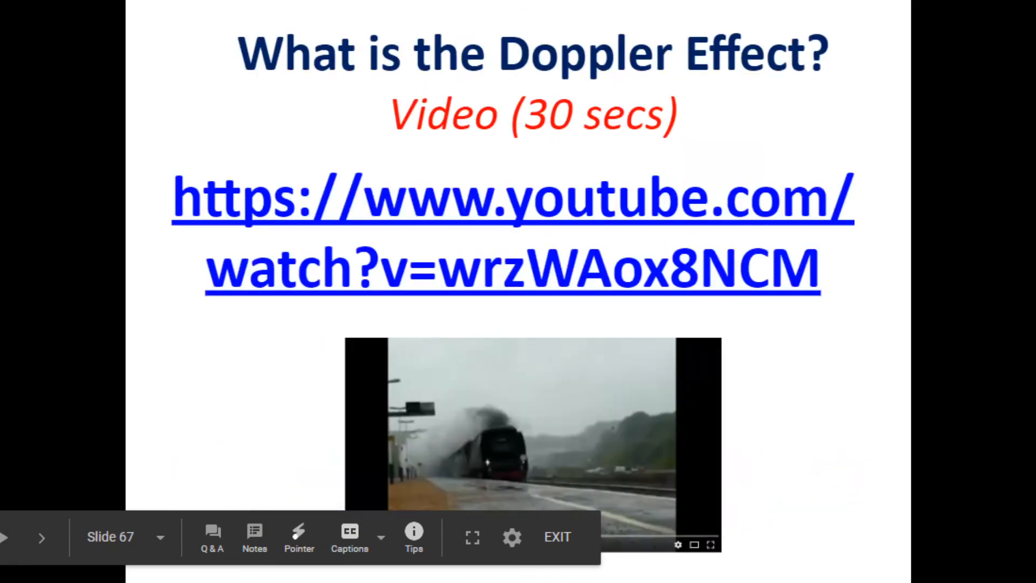